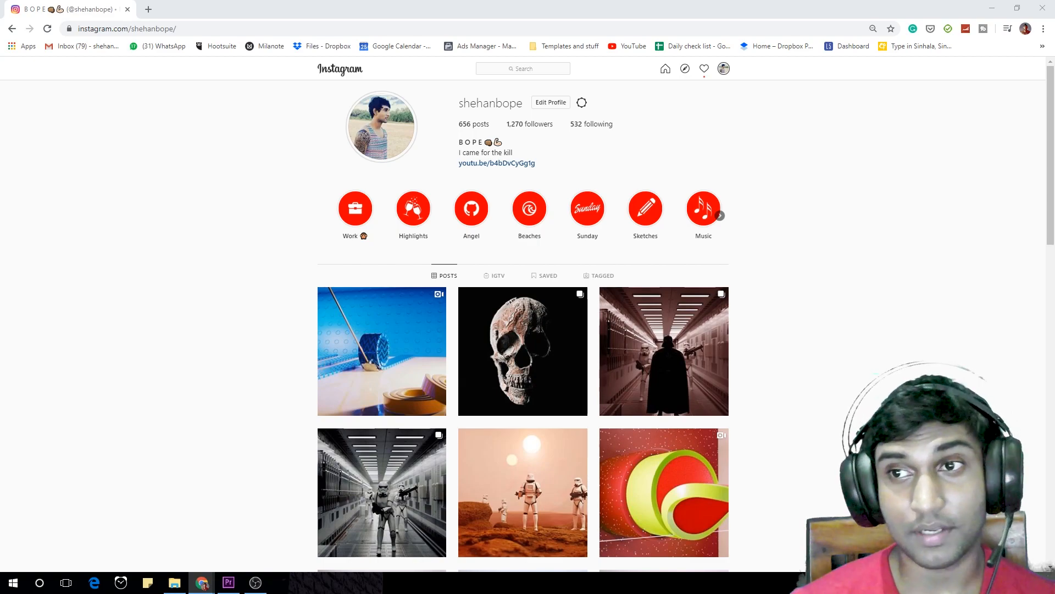
View the first post from the Instagram profile grid with its image and hashtags.
{"action": "left_click", "coordinate": [381, 351]}
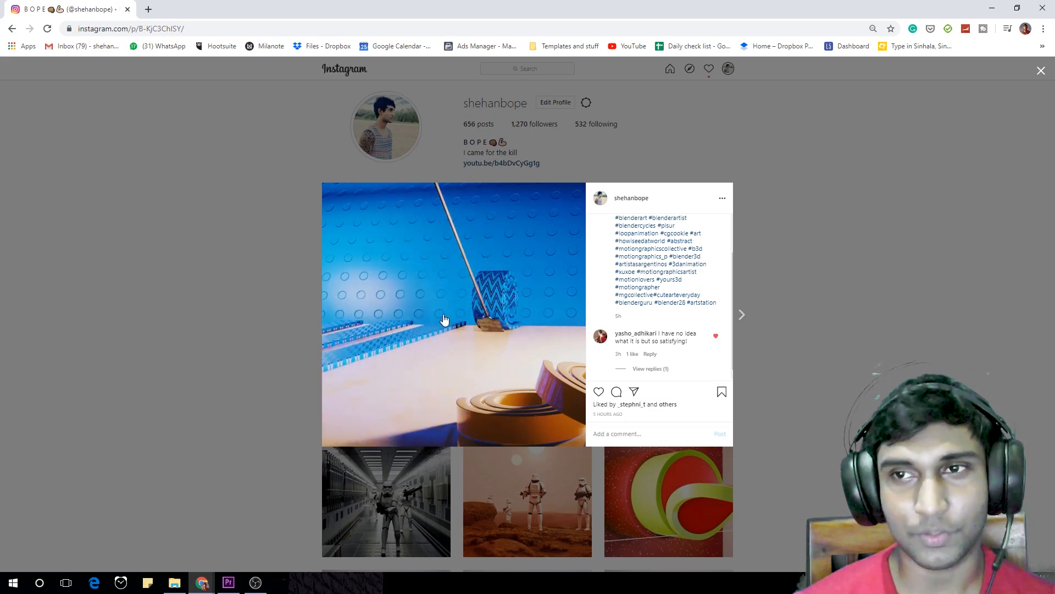
{"action": "left_click", "coordinate": [254, 583]}
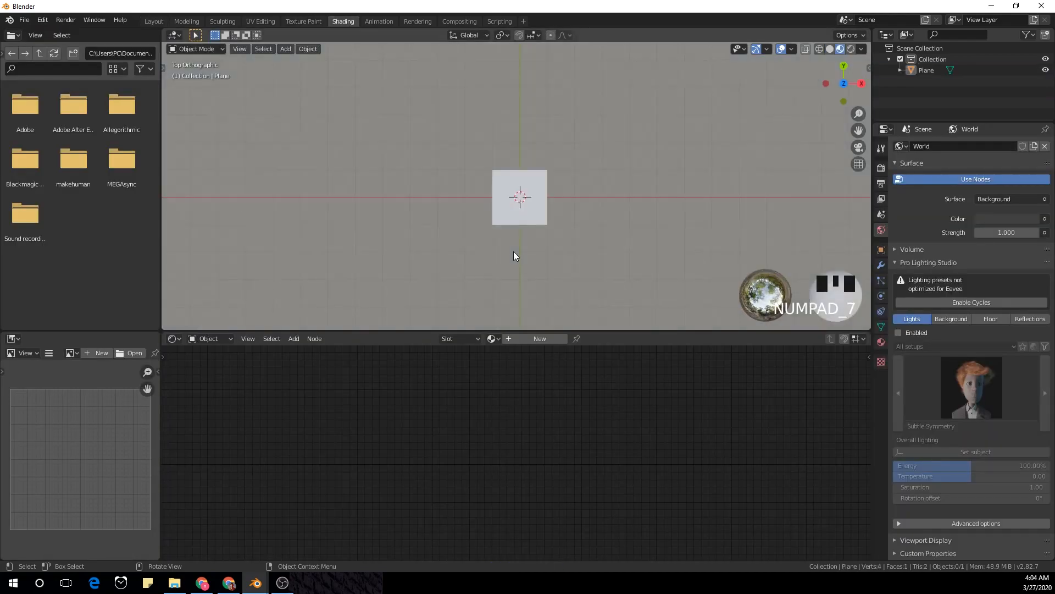
Create Material.001 on the plane and add a Wave Texture node beside the Principled BSDF.
{"action": "scroll", "scroll_direction": "down", "scroll_amount": 3}
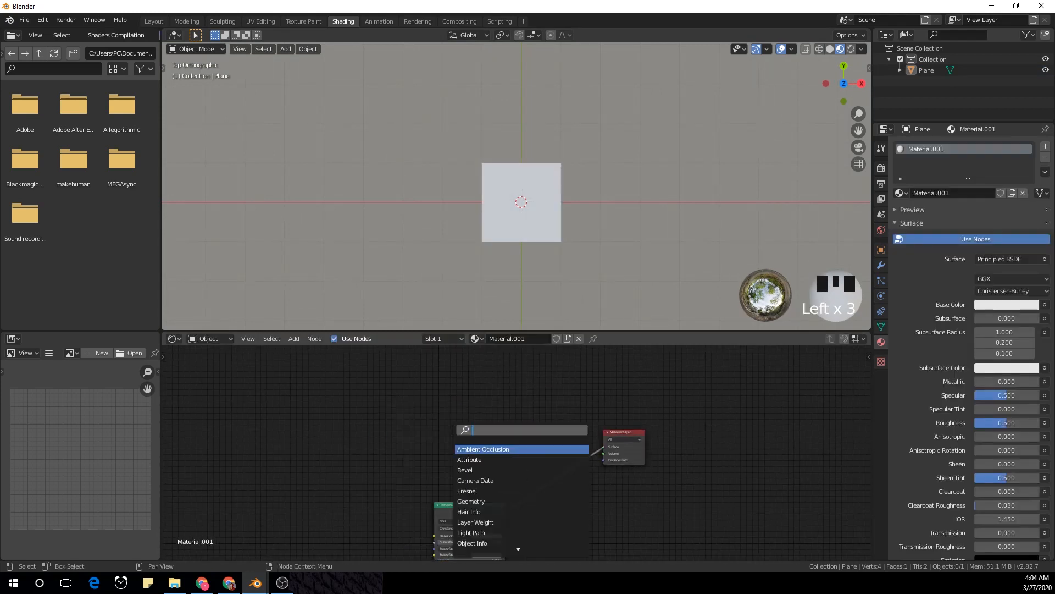
{"action": "type", "text": "w"}
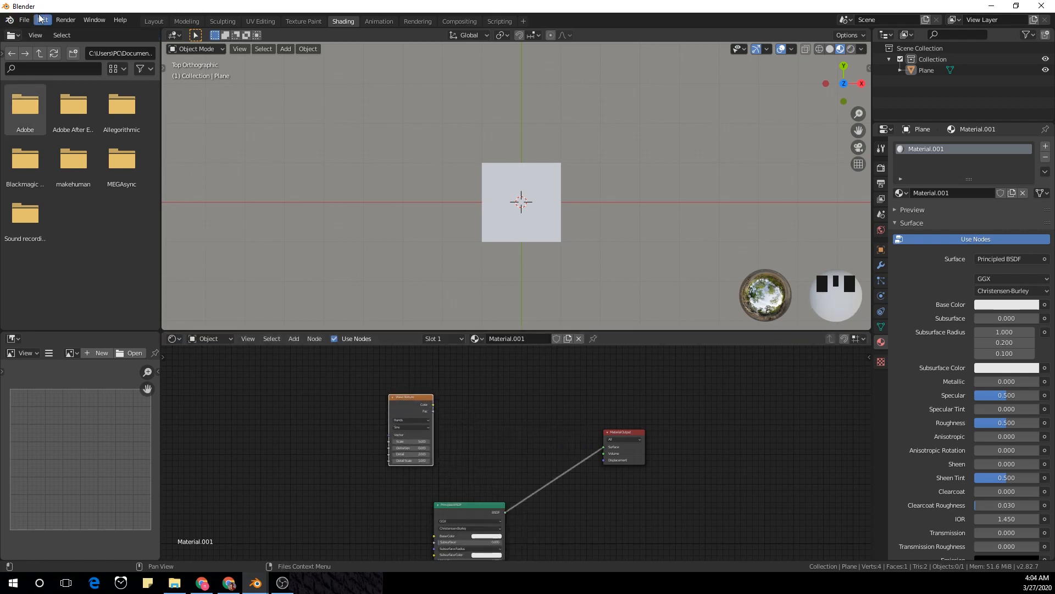
{"action": "left_click", "coordinate": [41, 20]}
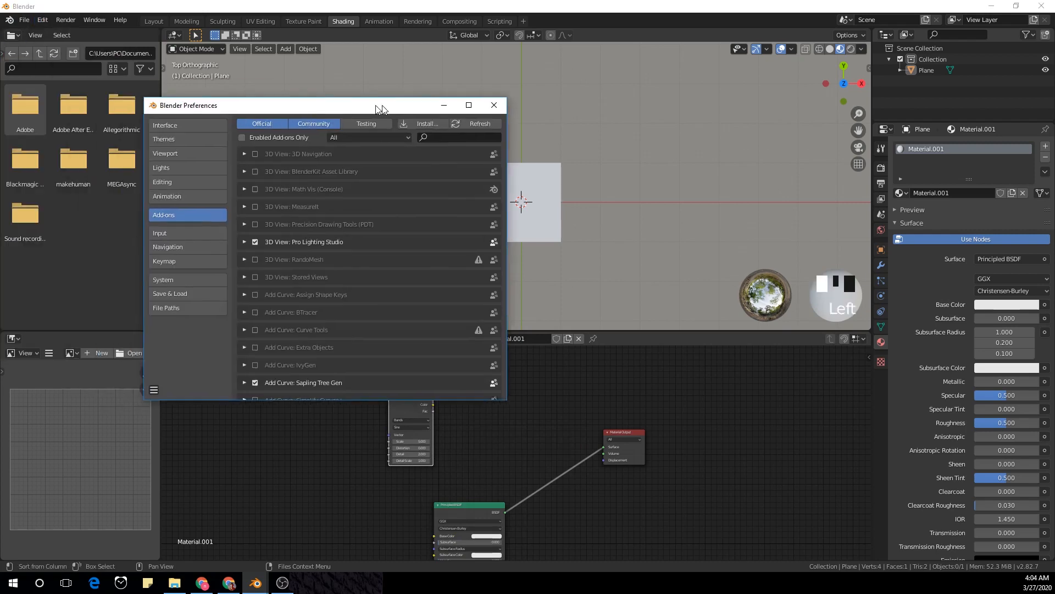
{"action": "type", "text": "nd"}
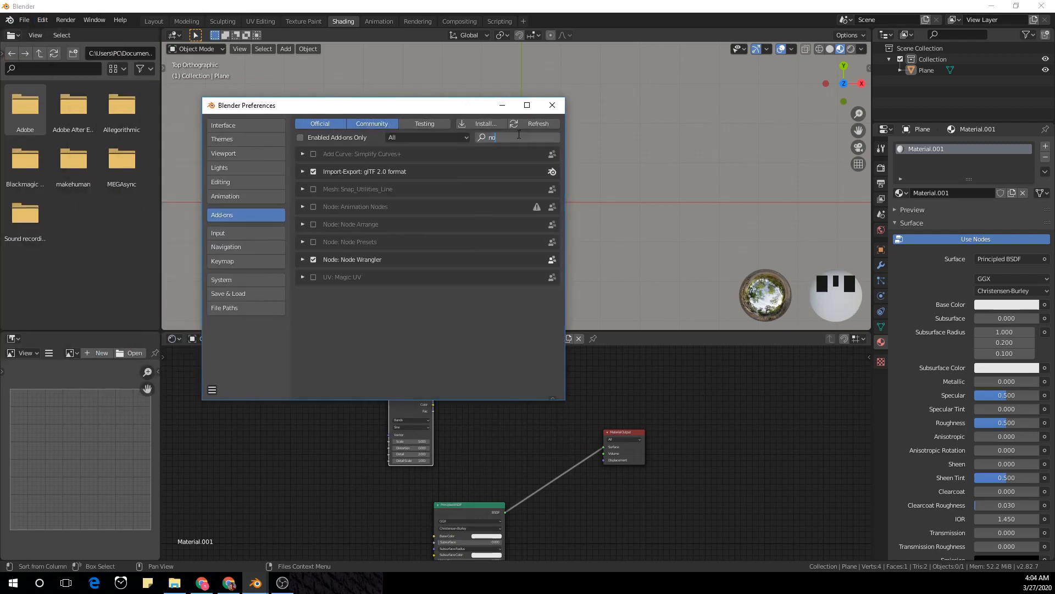
{"action": "type", "text": "ode"}
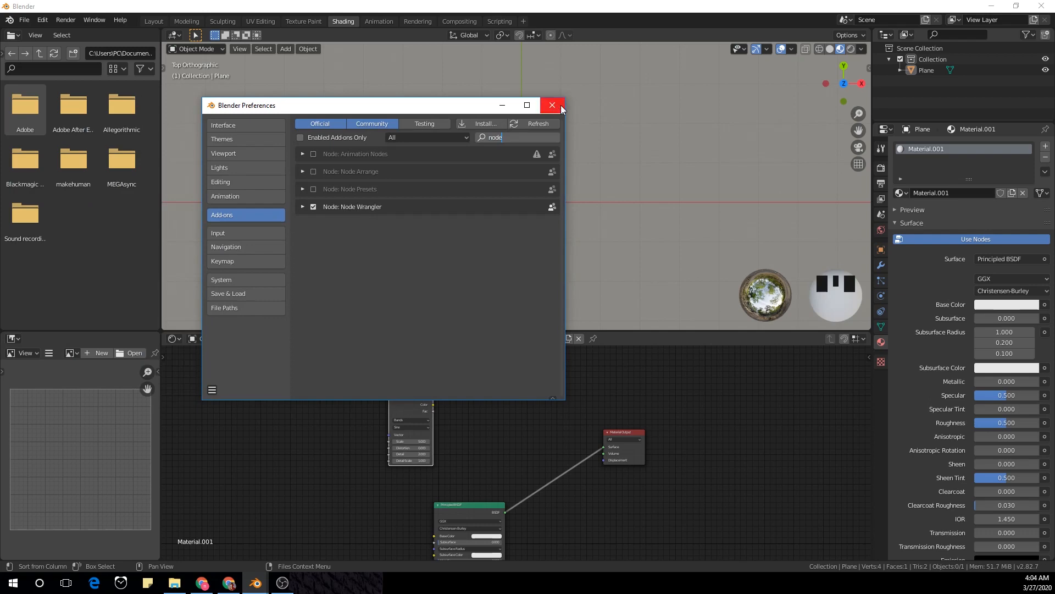
{"action": "left_click", "coordinate": [552, 105]}
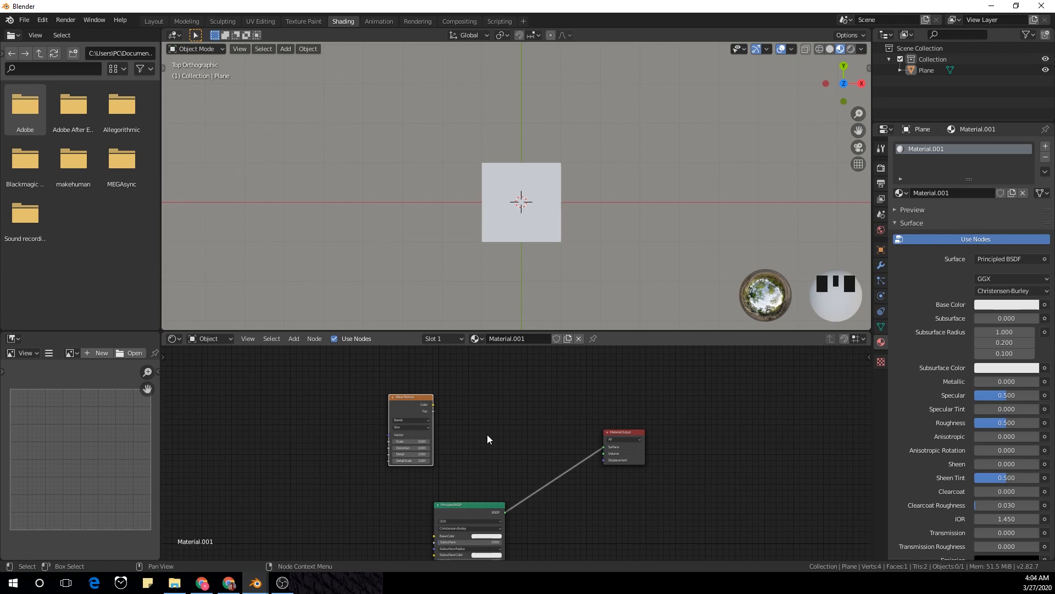
{"action": "mouse_move", "coordinate": [530, 431]}
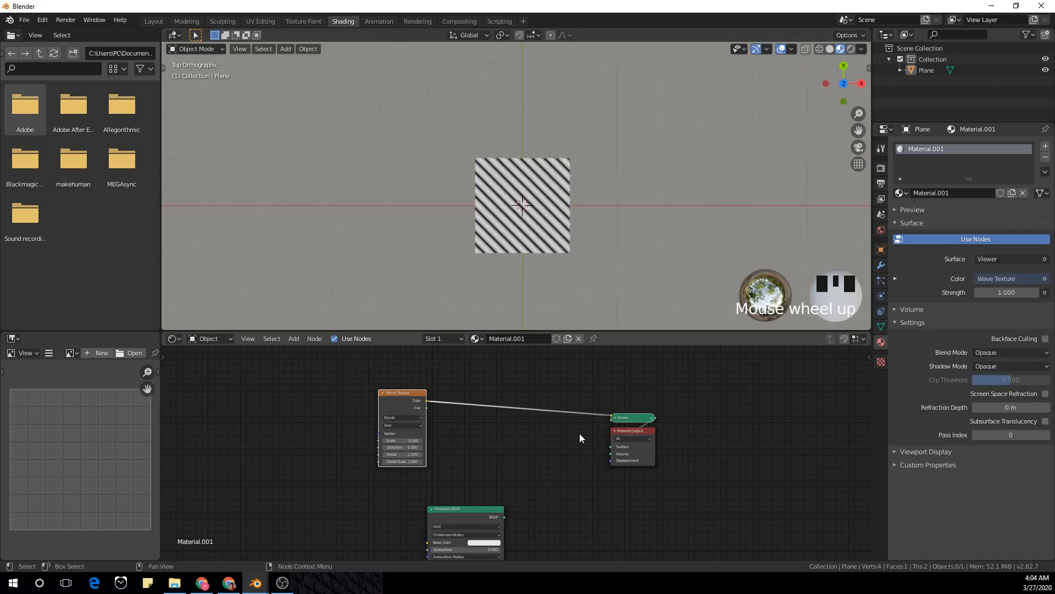
Preview the Wave Texture through a Viewer and feed it Texture Coordinate and Mapping nodes (Ctrl+T).
{"action": "scroll", "scroll_direction": "up", "scroll_amount": 3}
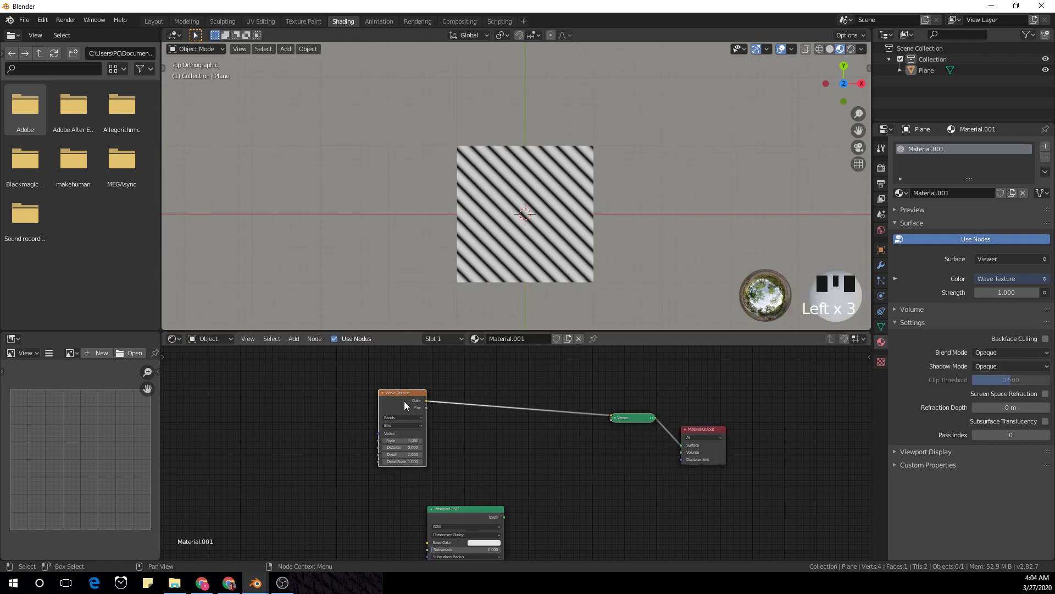
{"action": "key", "text": "ctrl+t"}
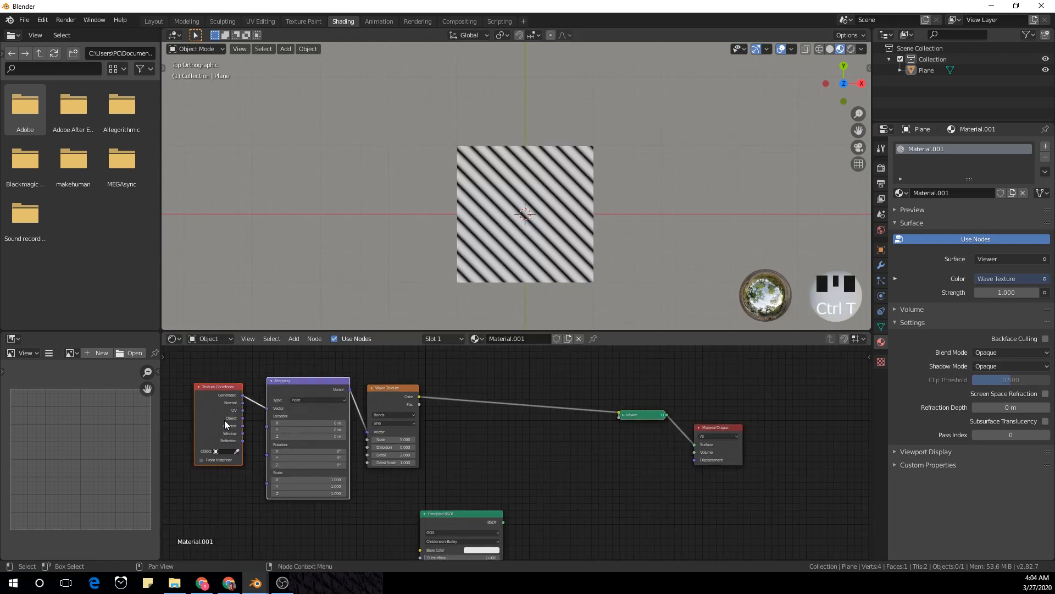
{"action": "scroll", "scroll_direction": "up", "scroll_amount": 3}
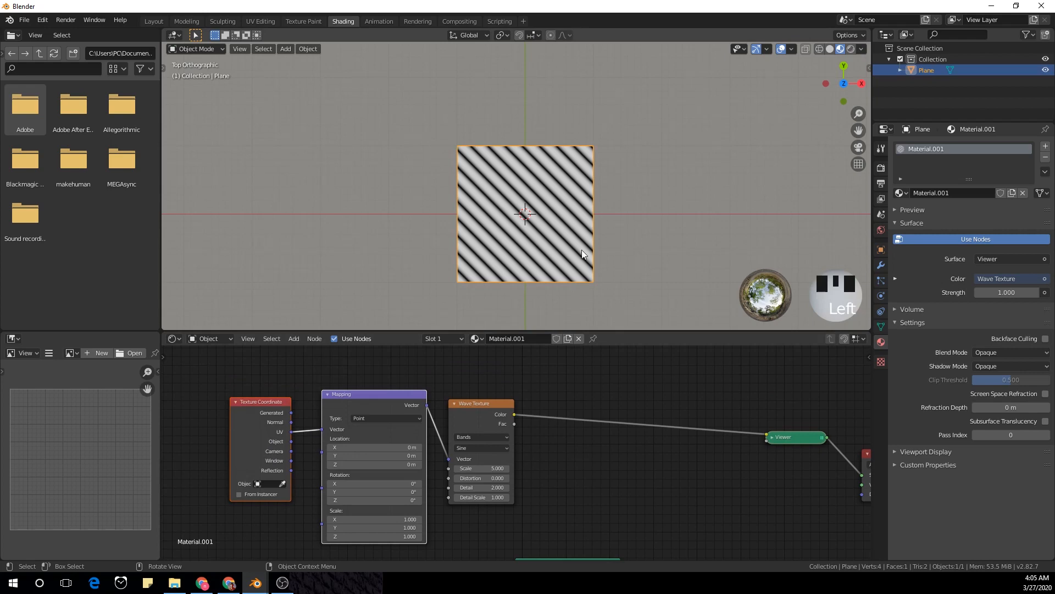
UV-unwrap the plane's mesh in Edit Mode and return to Object Mode.
{"action": "key", "text": "Tab"}
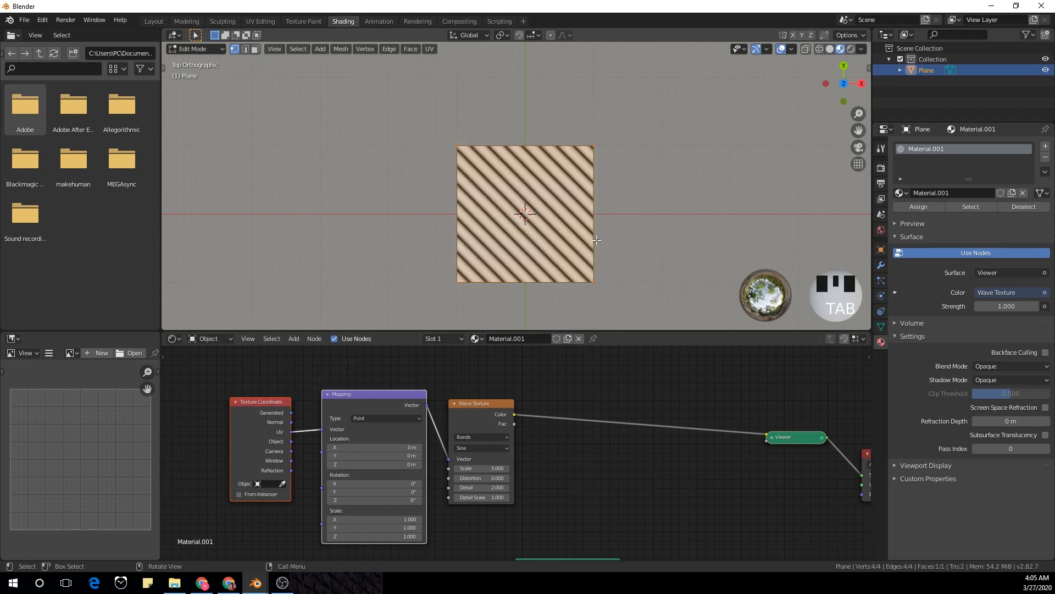
{"action": "key", "text": "u"}
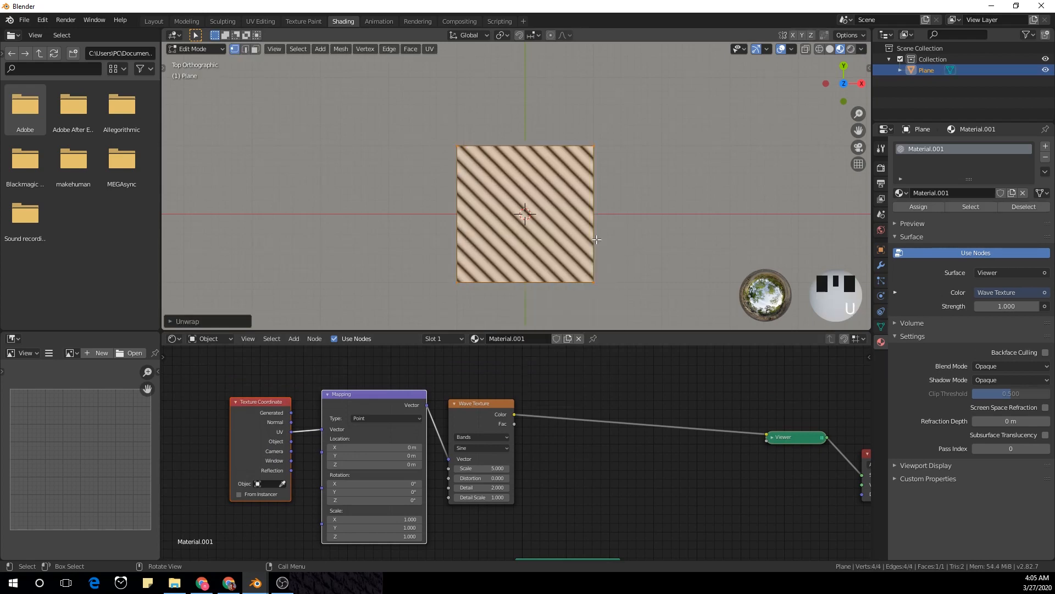
{"action": "key", "text": "Tab"}
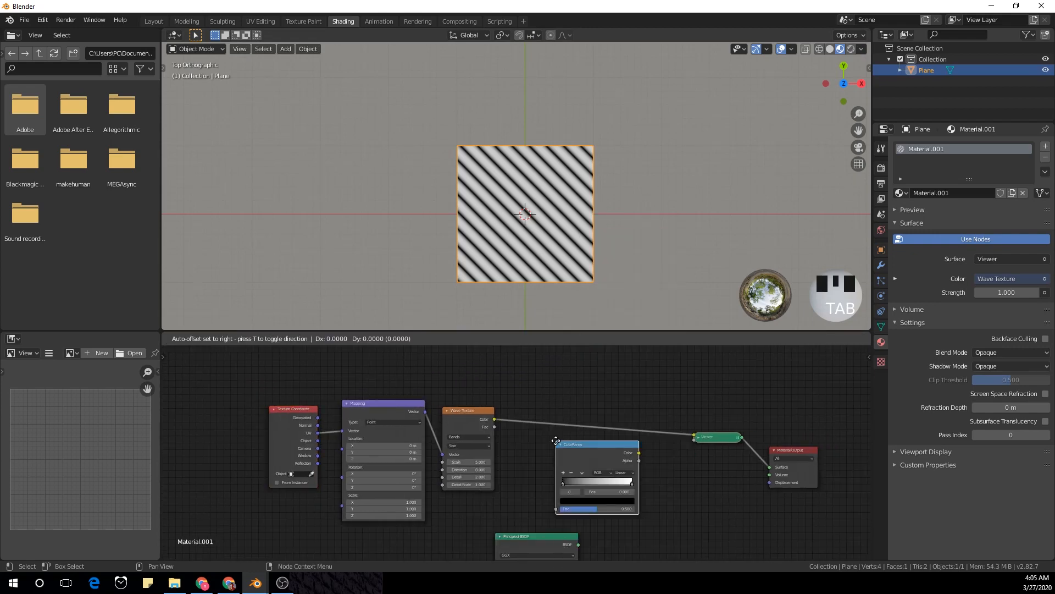
Set the ColorRamp stop to position 0.5 with Constant interpolation for hard black-and-white stripes.
{"action": "scroll", "scroll_direction": "up", "scroll_amount": 3}
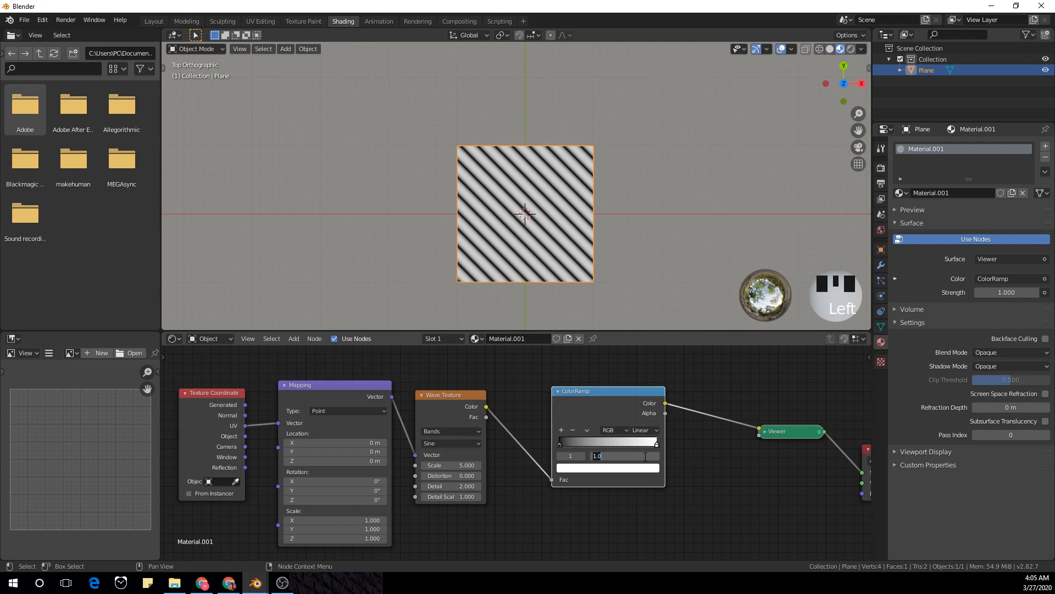
{"action": "left_click", "coordinate": [835, 291]}
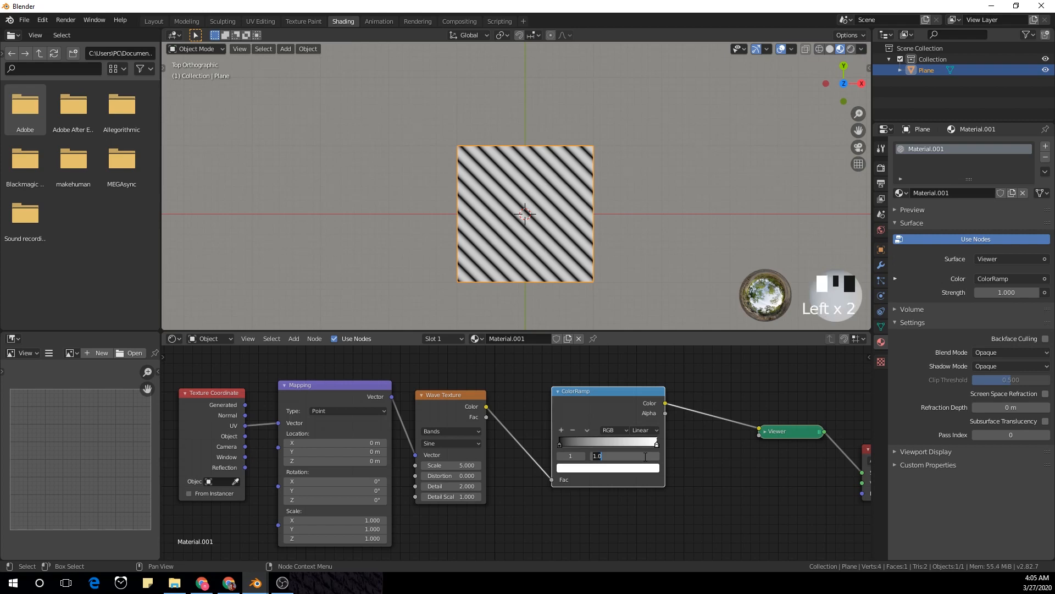
{"action": "type", "text": "0.5"}
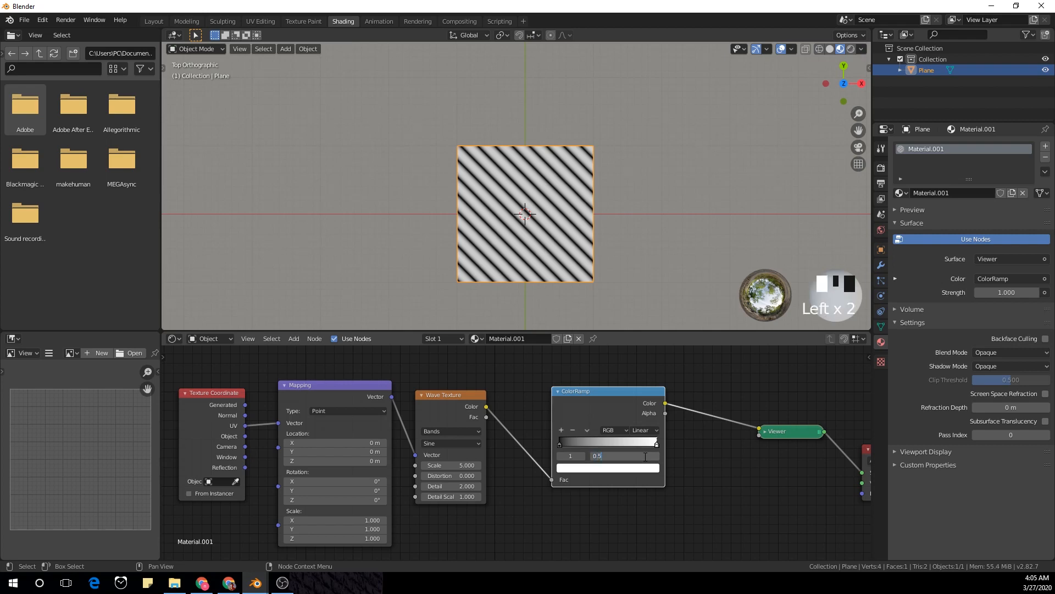
{"action": "left_click", "coordinate": [643, 430]}
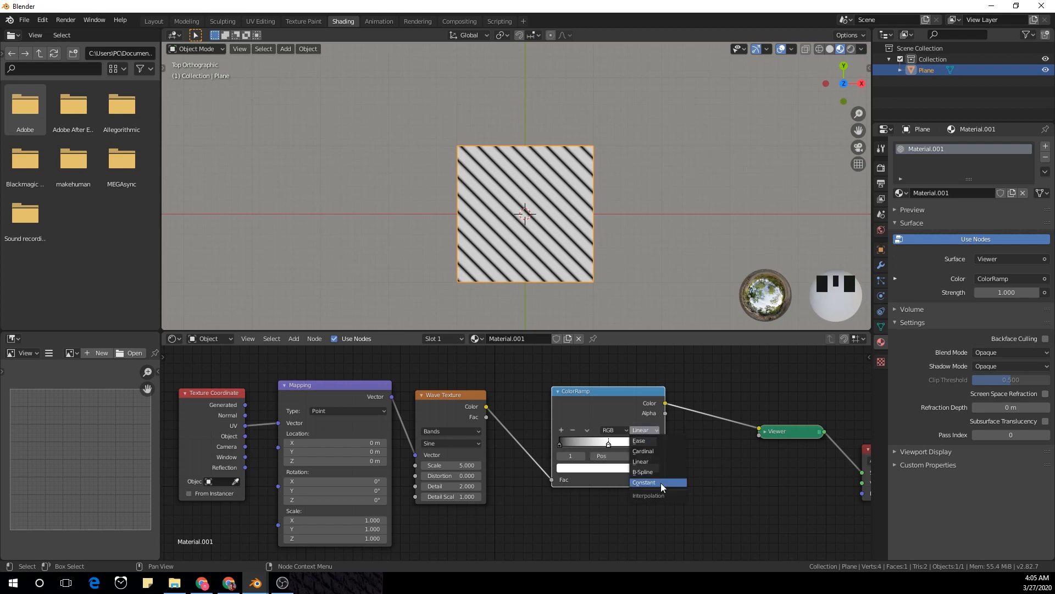
{"action": "left_click", "coordinate": [643, 481]}
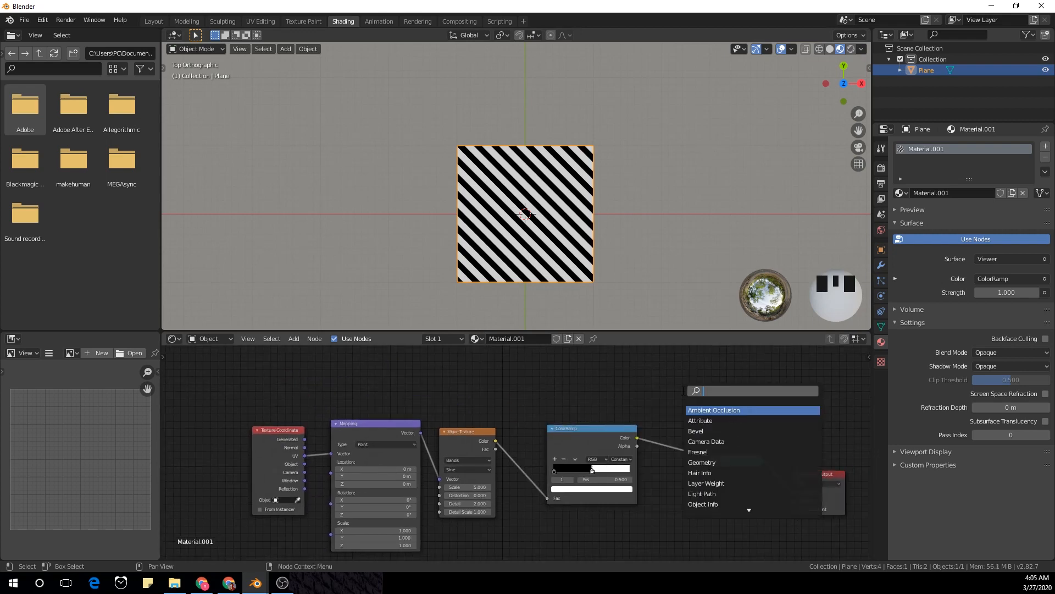
Drop a MixRGB node onto the link just before the Viewer.
{"action": "left_click", "coordinate": [714, 410]}
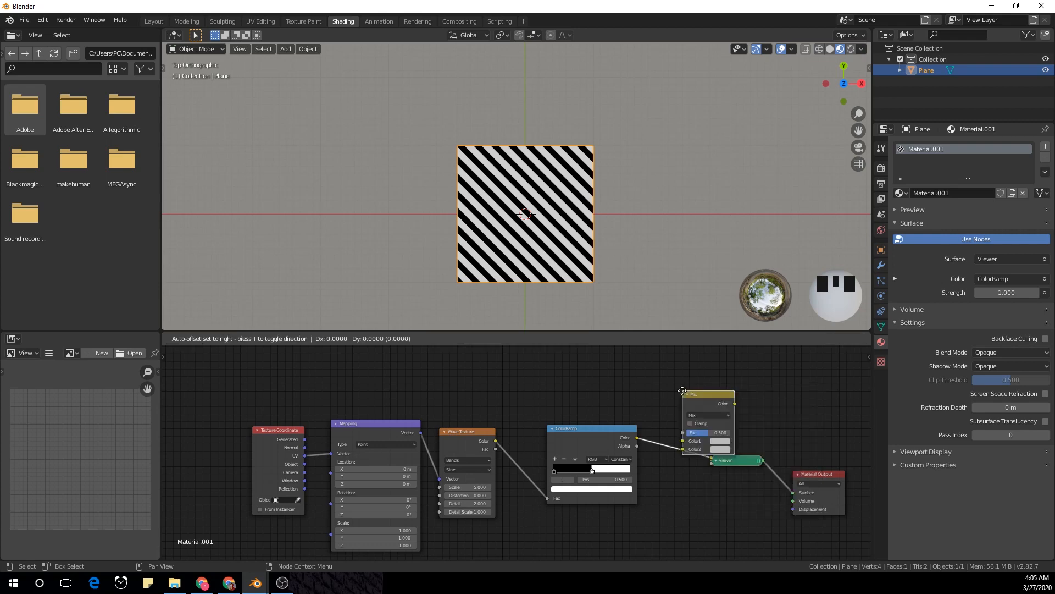
{"action": "scroll", "scroll_direction": "down", "scroll_amount": 3}
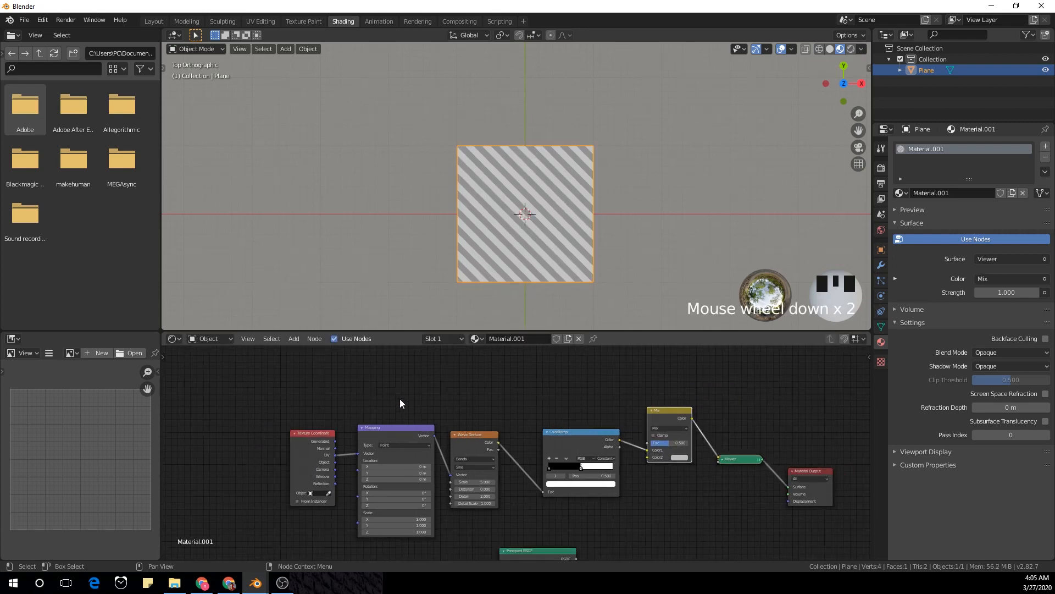
{"action": "scroll", "scroll_direction": "down", "scroll_amount": 3}
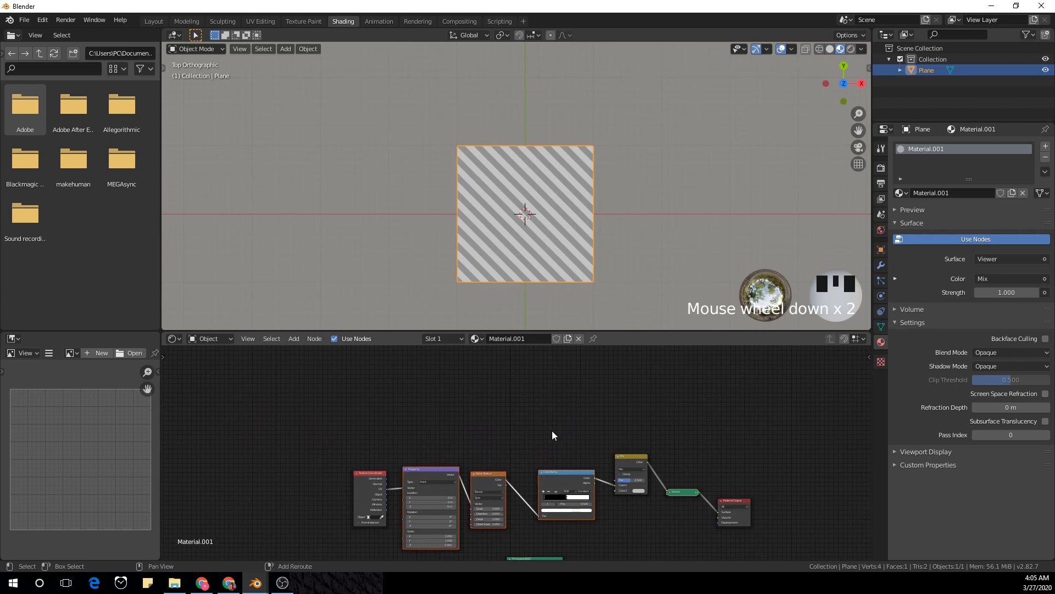
Duplicate the Mapping, Wave Texture and ColorRamp chain and feed it into the Mix node's Color2.
{"action": "key", "text": "shift+d"}
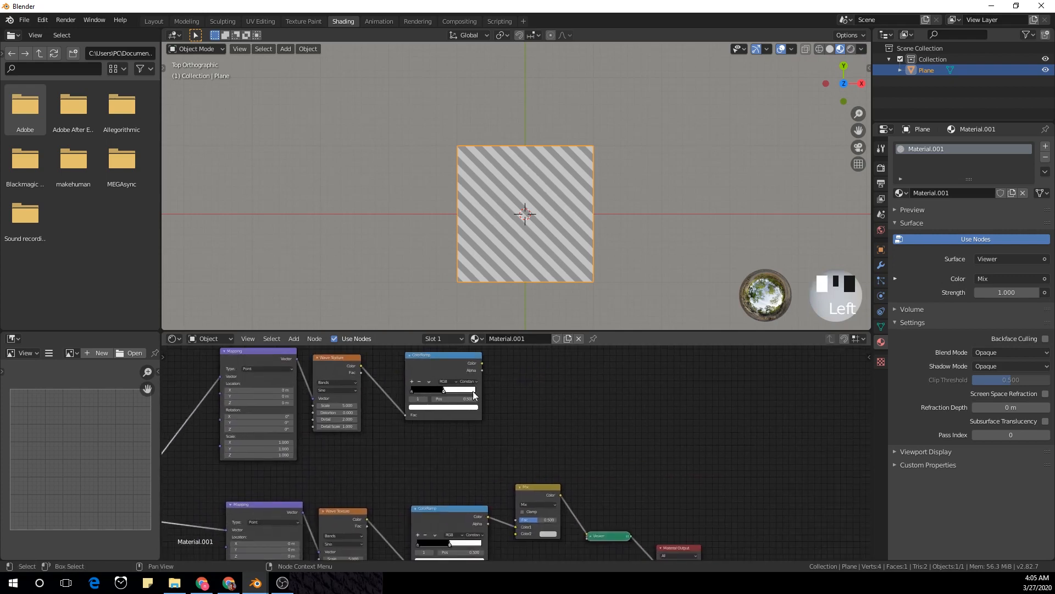
{"action": "scroll", "scroll_direction": "down", "scroll_amount": 3}
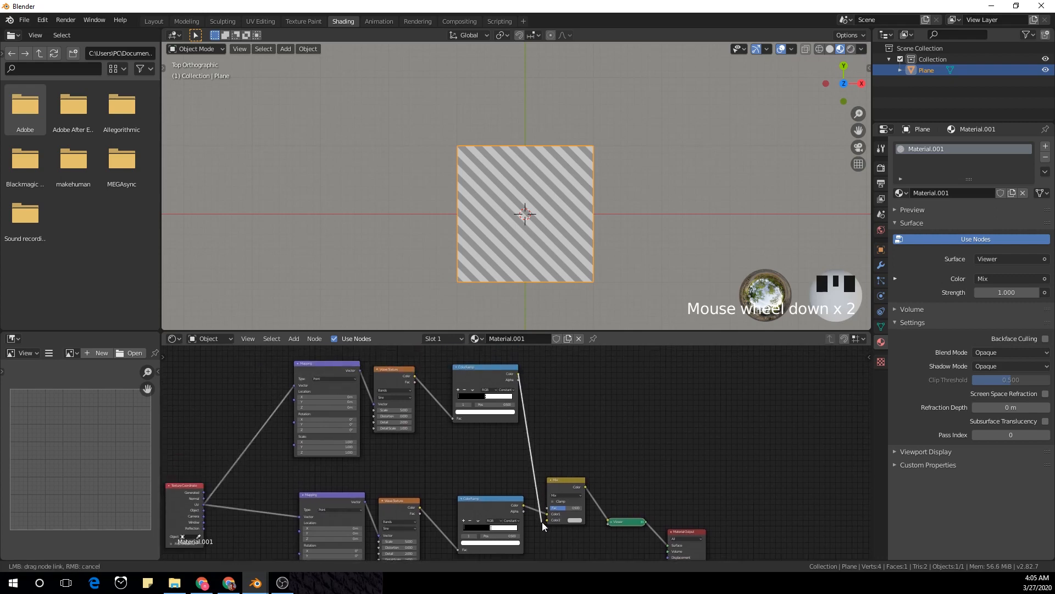
{"action": "scroll", "scroll_direction": "down", "scroll_amount": 3}
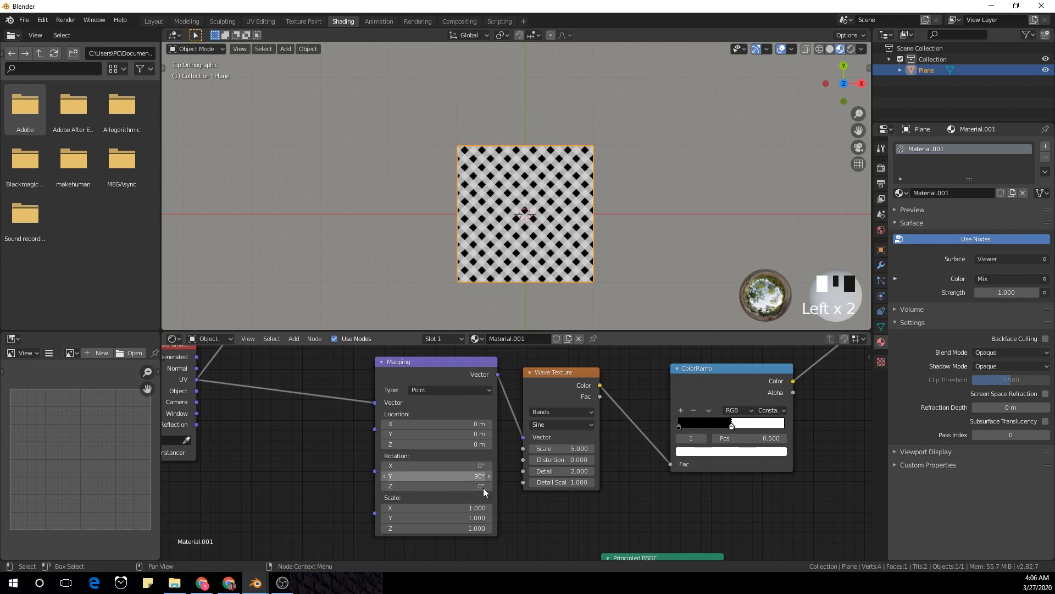
Rotate the second Mapping node 90° on Y so the two stripe sets cross into a diamond lattice.
{"action": "scroll", "scroll_direction": "up", "scroll_amount": 3}
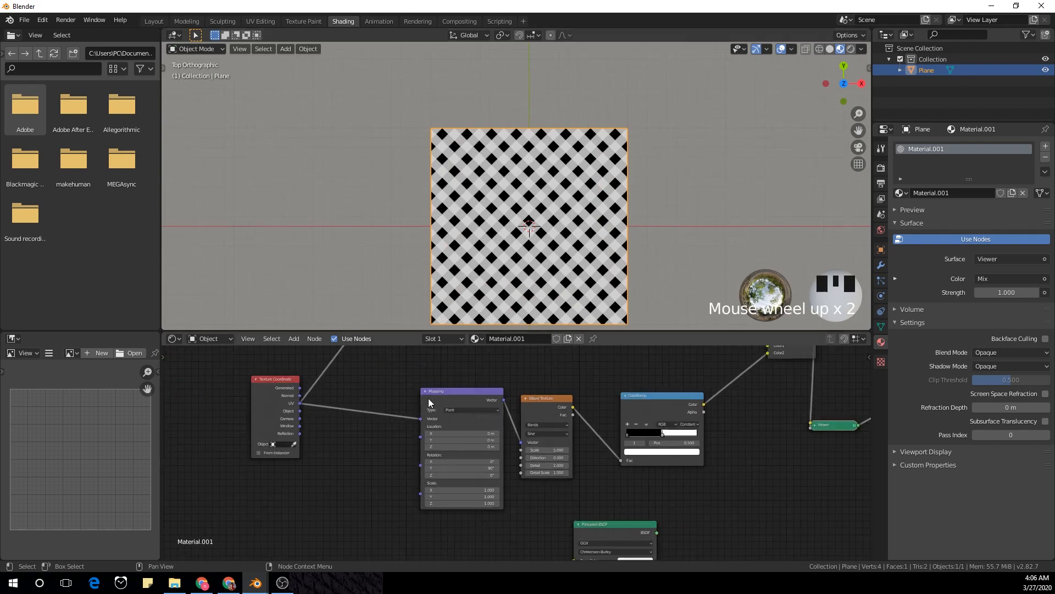
Rotate one Mapping node -45° on X and tune the wave settings into a zigzag chevron.
{"action": "scroll", "scroll_direction": "down", "scroll_amount": 3}
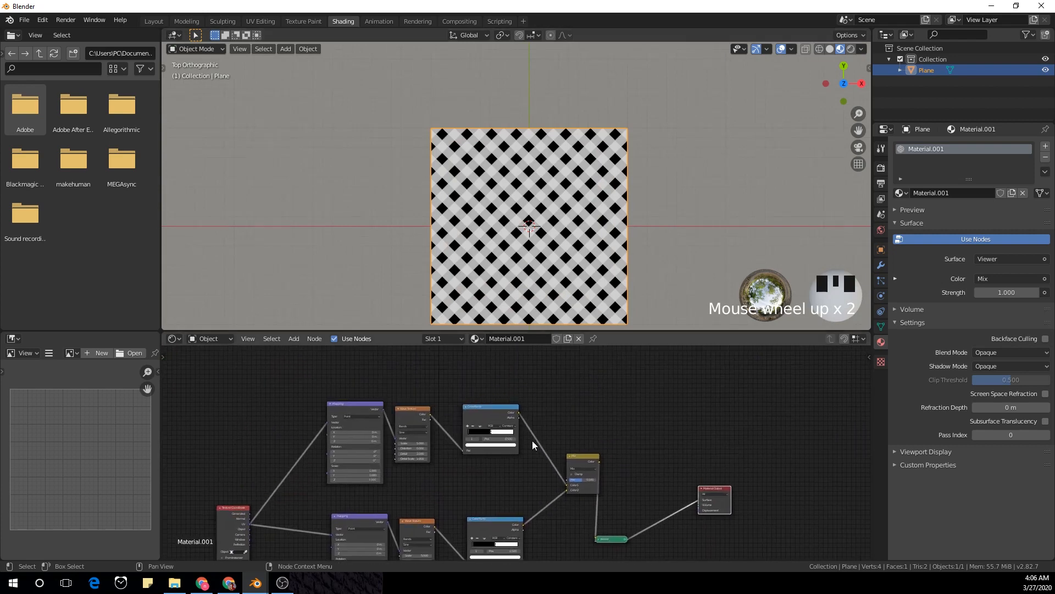
{"action": "mouse_move", "coordinate": [655, 494]}
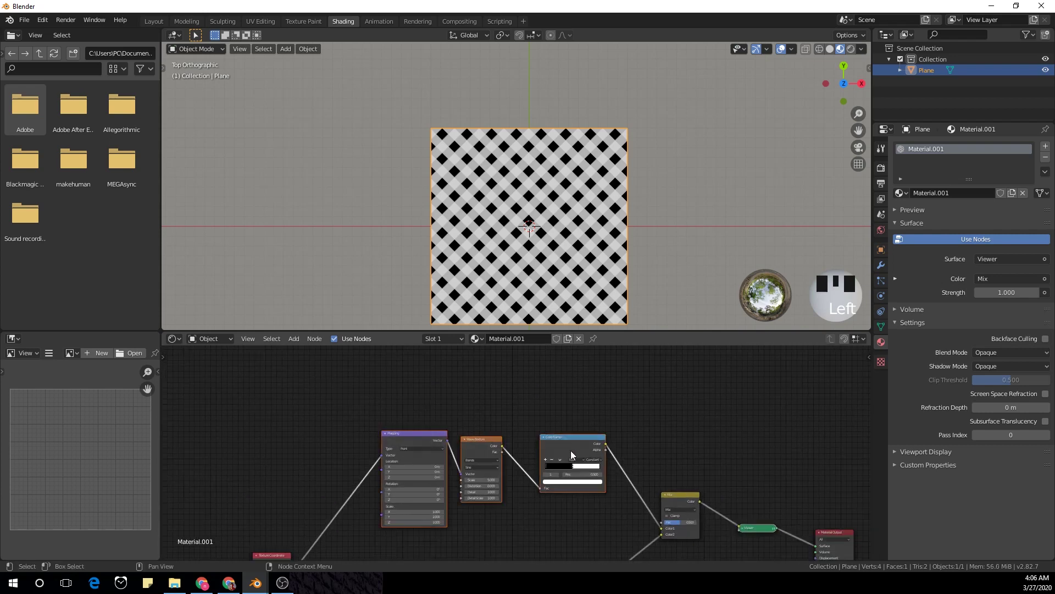
{"action": "key", "text": "shift+d"}
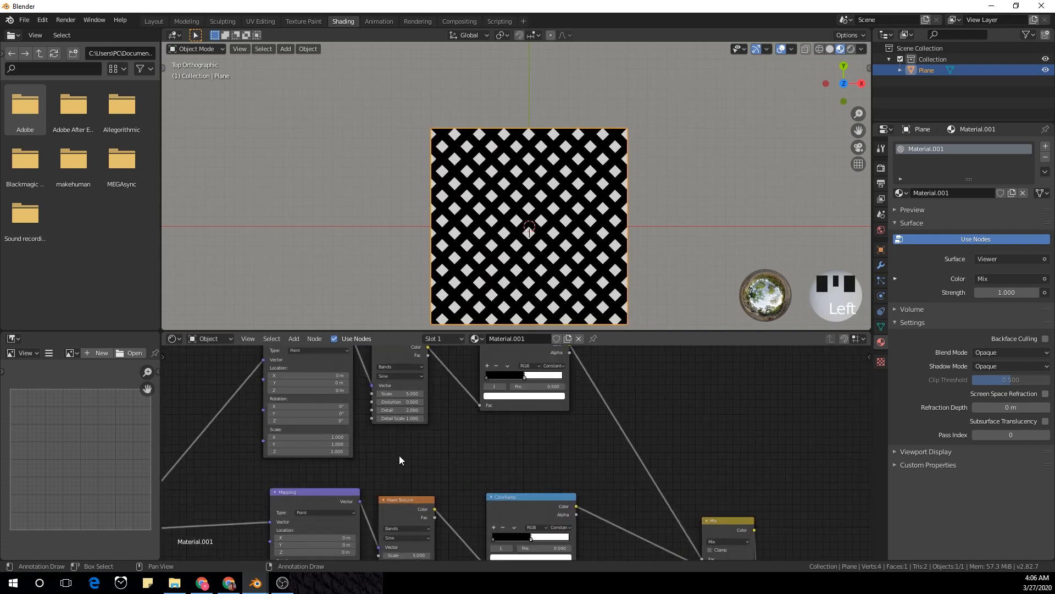
{"action": "scroll", "scroll_direction": "up", "scroll_amount": 3}
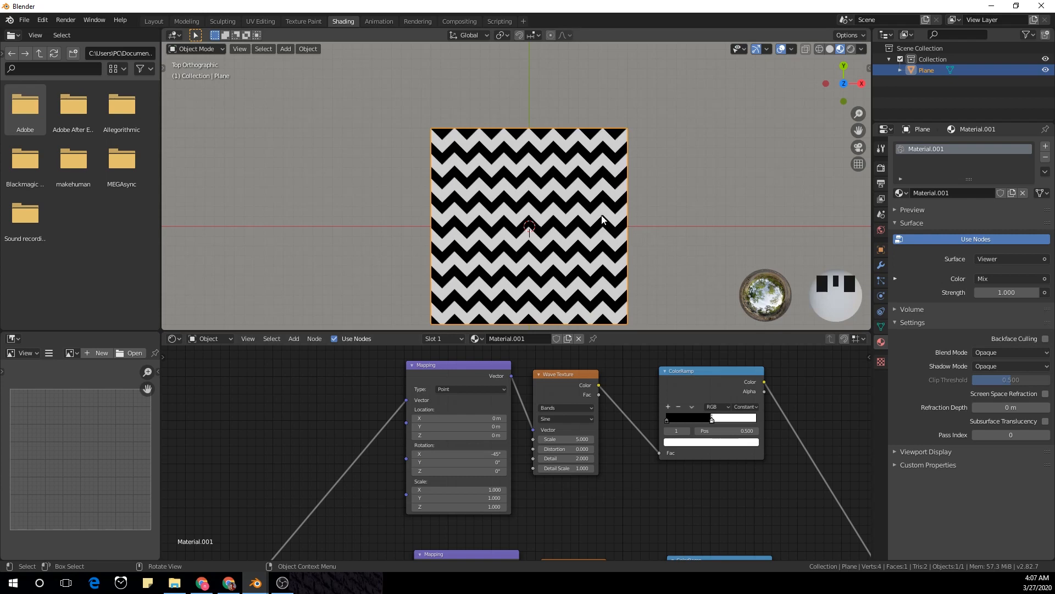
{"action": "mouse_move", "coordinate": [685, 493]}
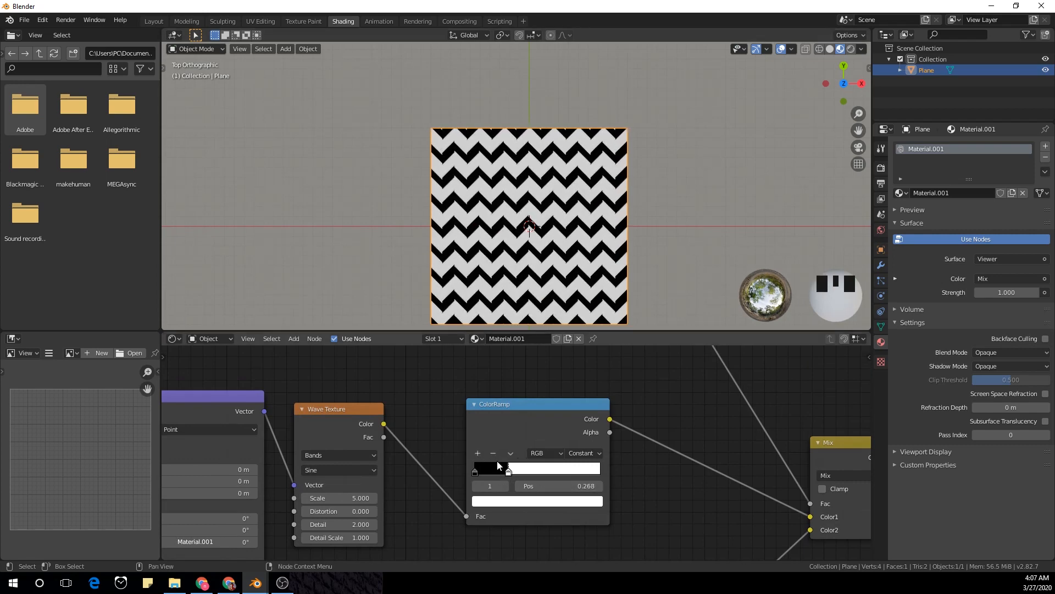
{"action": "mouse_move", "coordinate": [478, 453]}
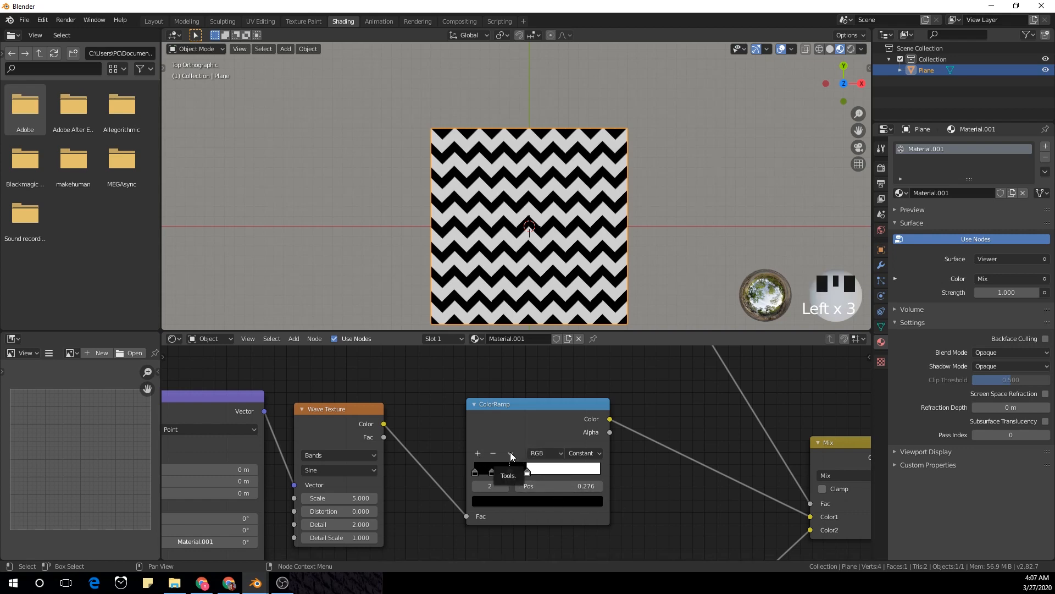
Distribute the ColorRamp's three stops evenly for a herringbone-style chevron.
{"action": "left_click", "coordinate": [510, 451]}
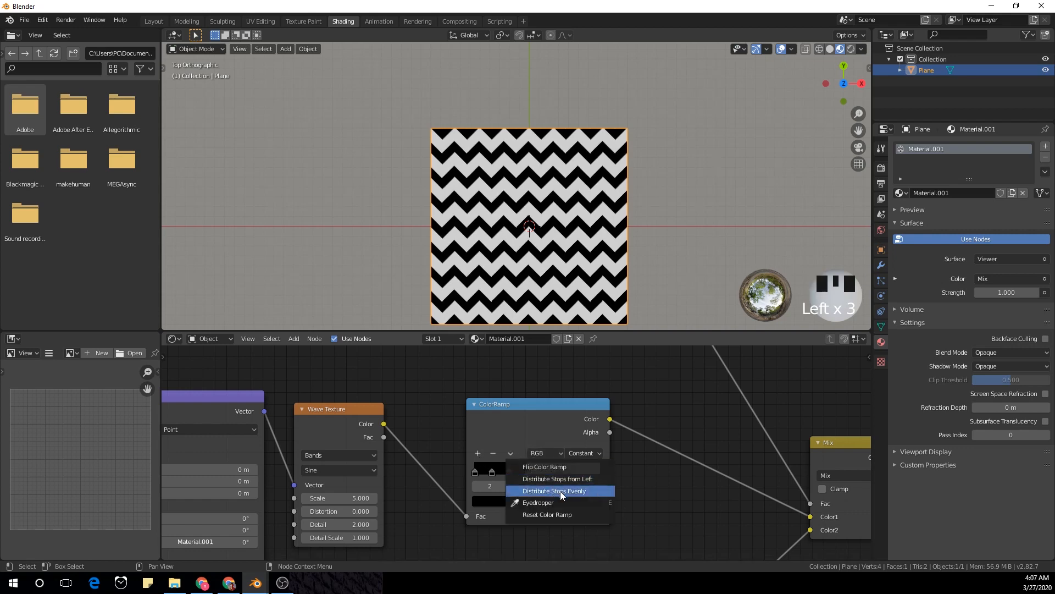
{"action": "mouse_move", "coordinate": [581, 492]}
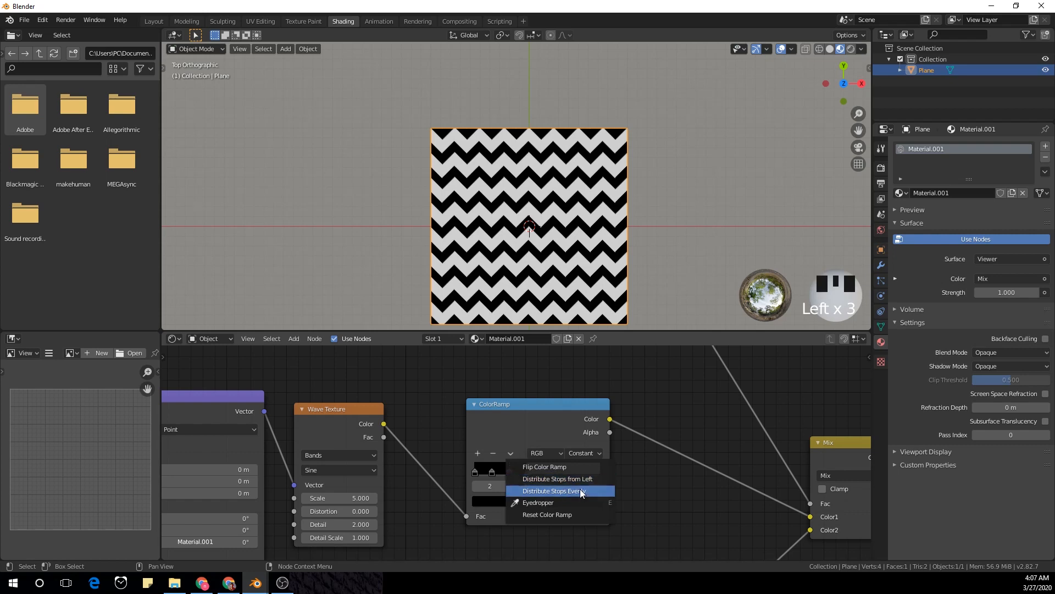
{"action": "left_click", "coordinate": [552, 490]}
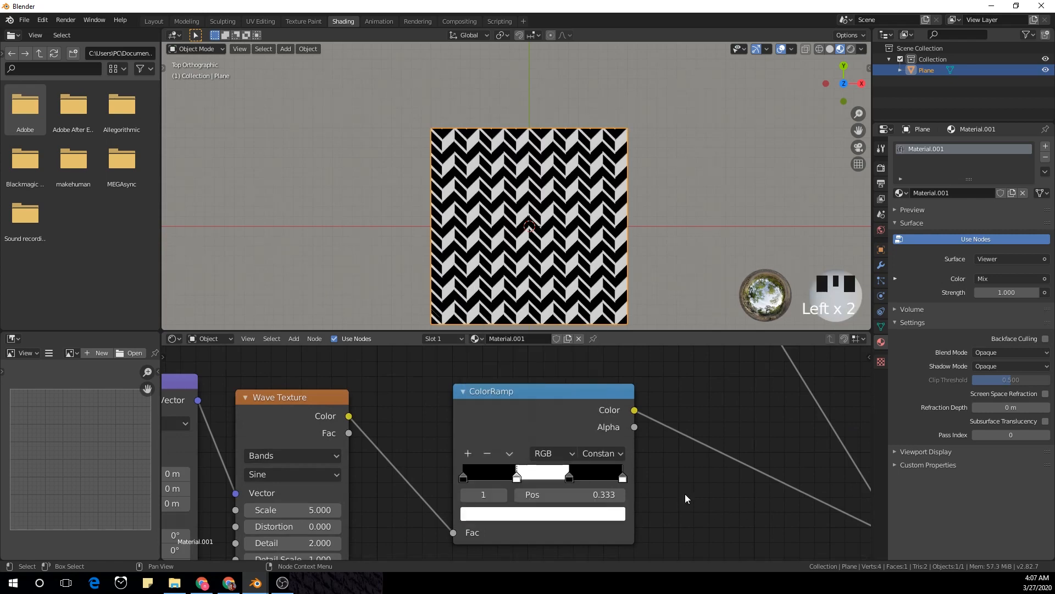
Duplicate the multi-stop ColorRamp after the second Wave Texture and link it to the Mix's Color2.
{"action": "scroll", "scroll_direction": "down", "scroll_amount": 3}
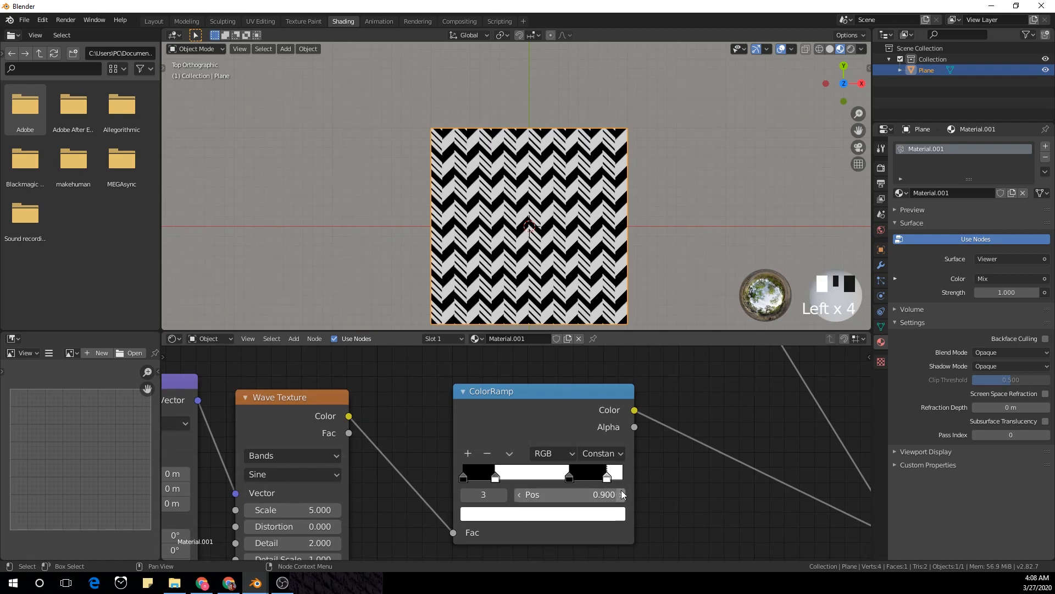
{"action": "scroll", "scroll_direction": "down", "scroll_amount": 3}
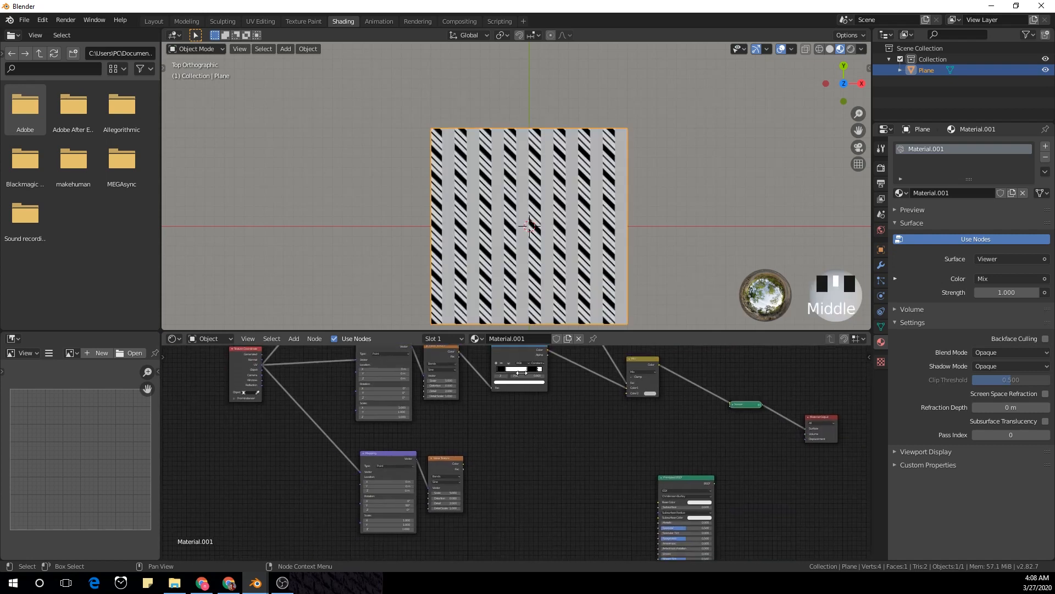
{"action": "key", "text": "shift+d"}
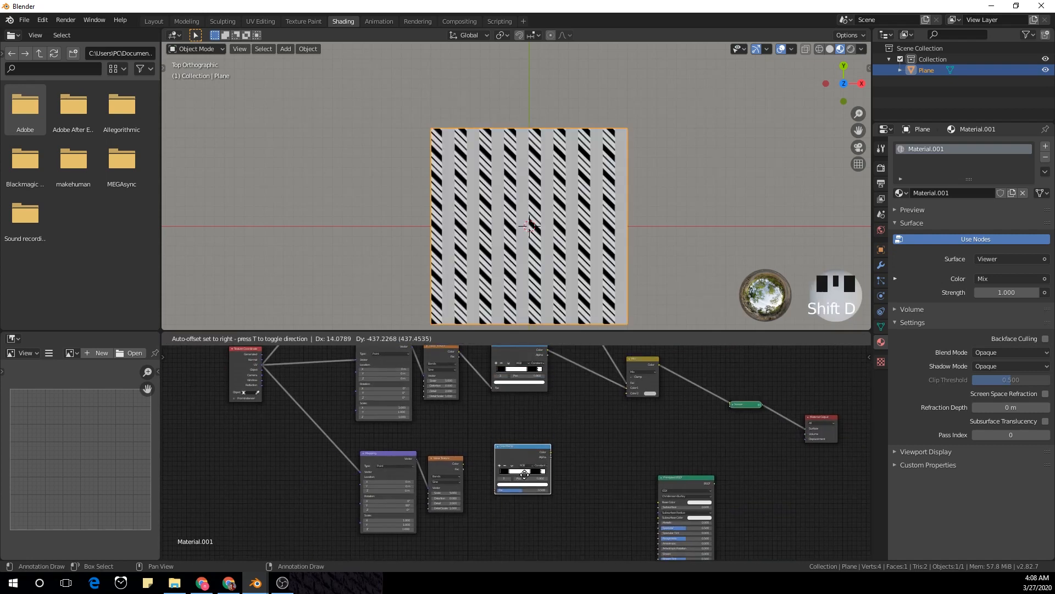
{"action": "scroll", "scroll_direction": "up", "scroll_amount": 3}
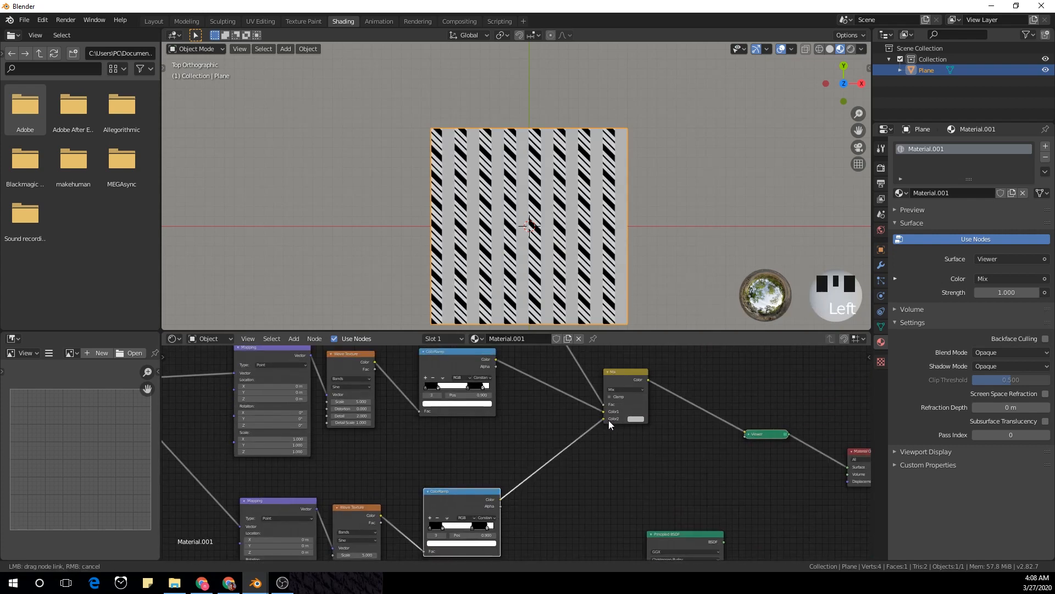
{"action": "left_click", "coordinate": [605, 418]}
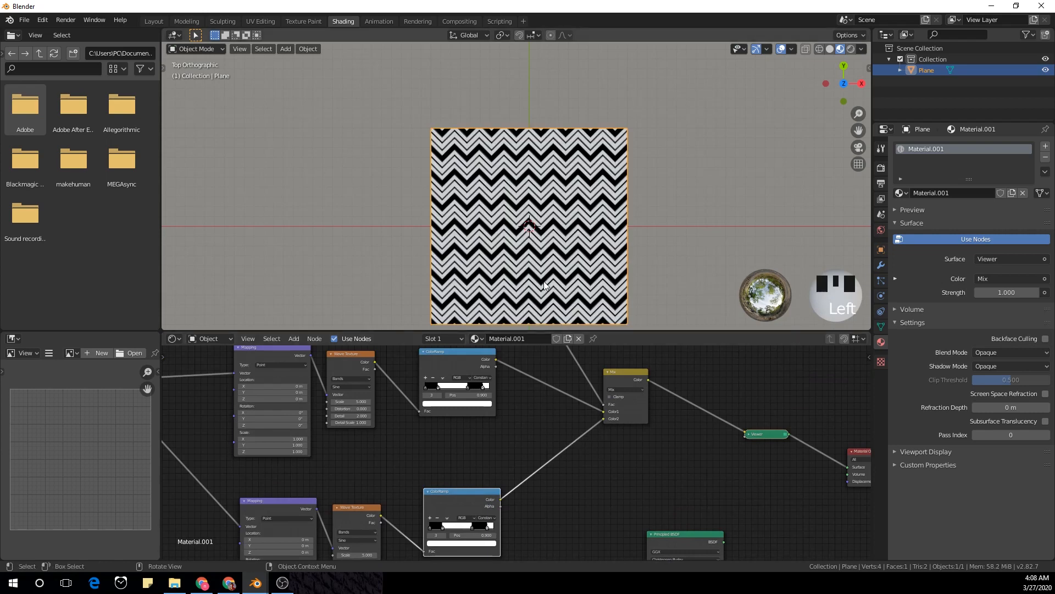
{"action": "scroll", "scroll_direction": "down", "scroll_amount": 3}
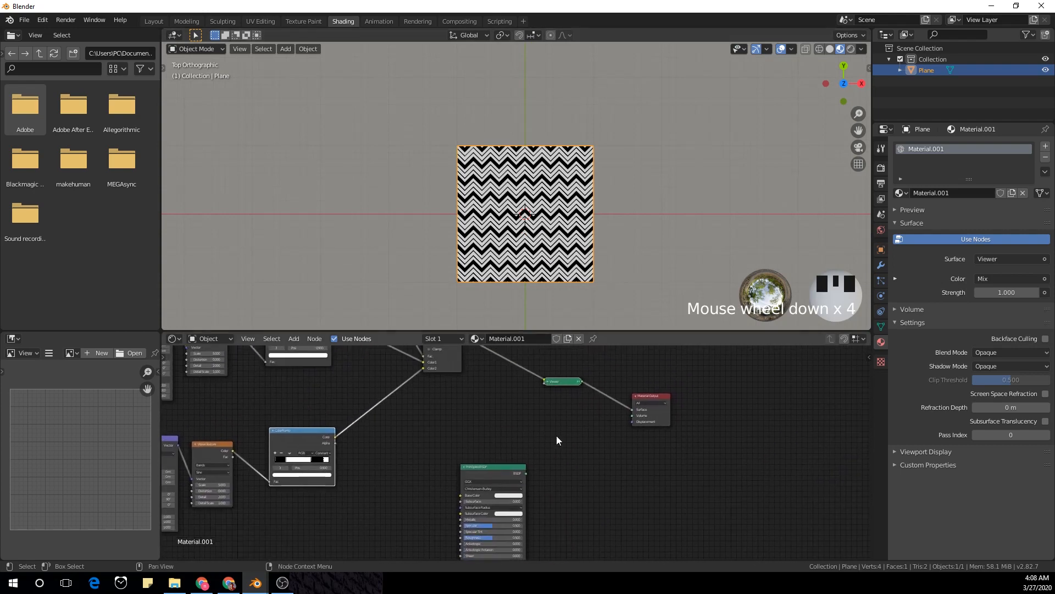
Add a Mix Shader node keyed by the zigzag mix to blend two Principled BSDFs.
{"action": "left_click", "coordinate": [556, 439]}
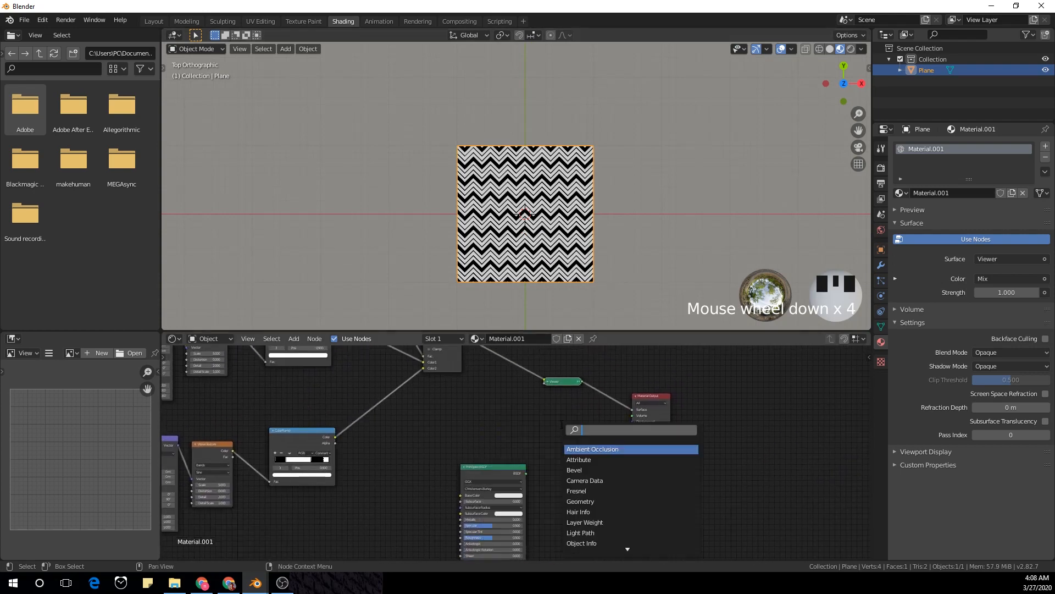
{"action": "left_click", "coordinate": [592, 449]}
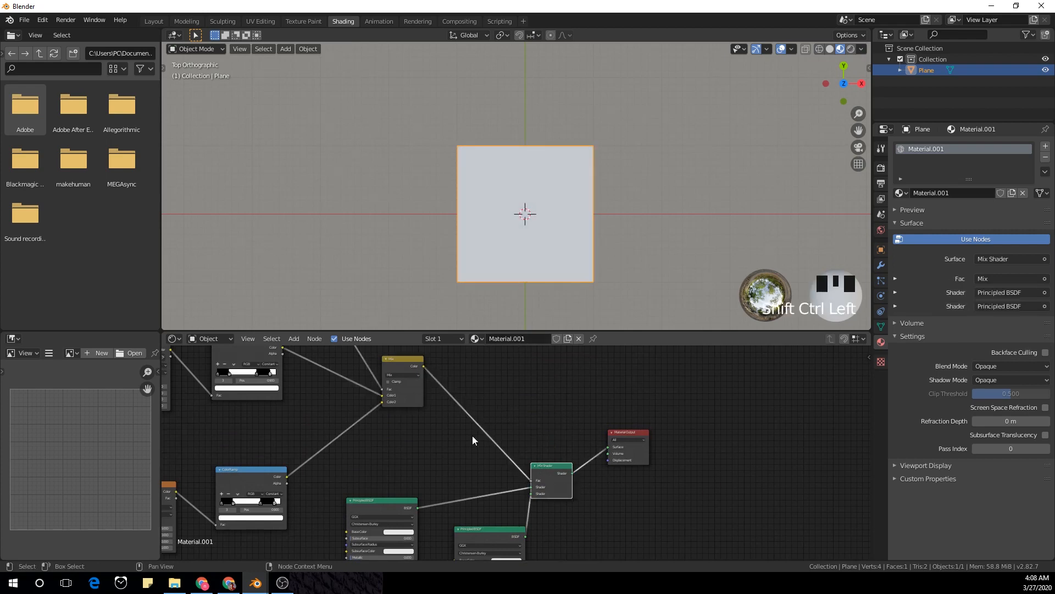
Set the first Principled BSDF's Base Color to purple via the colour picker.
{"action": "scroll", "scroll_direction": "up", "scroll_amount": 3}
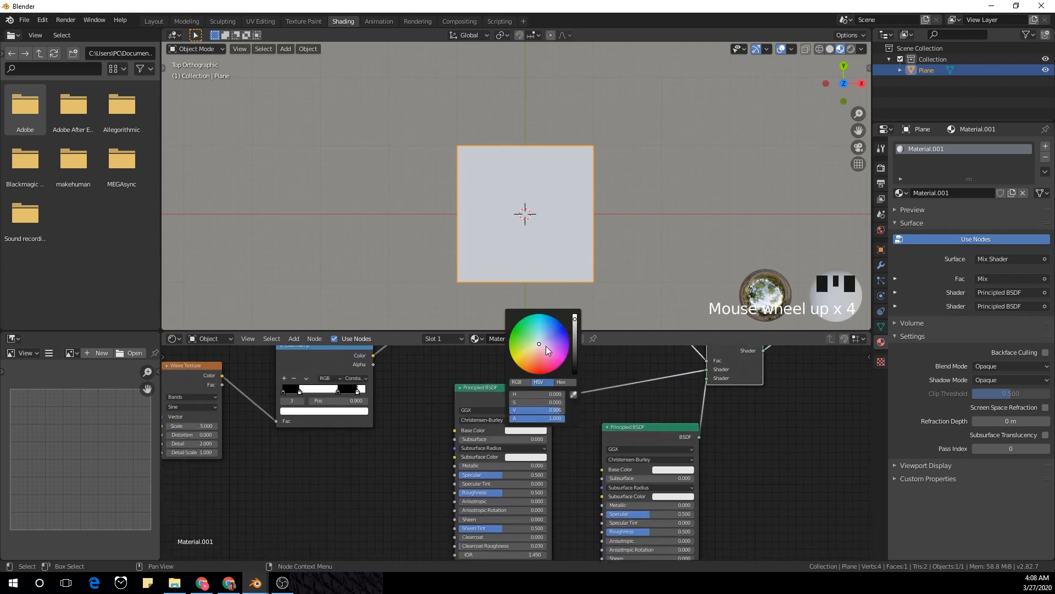
{"action": "left_click", "coordinate": [554, 328]}
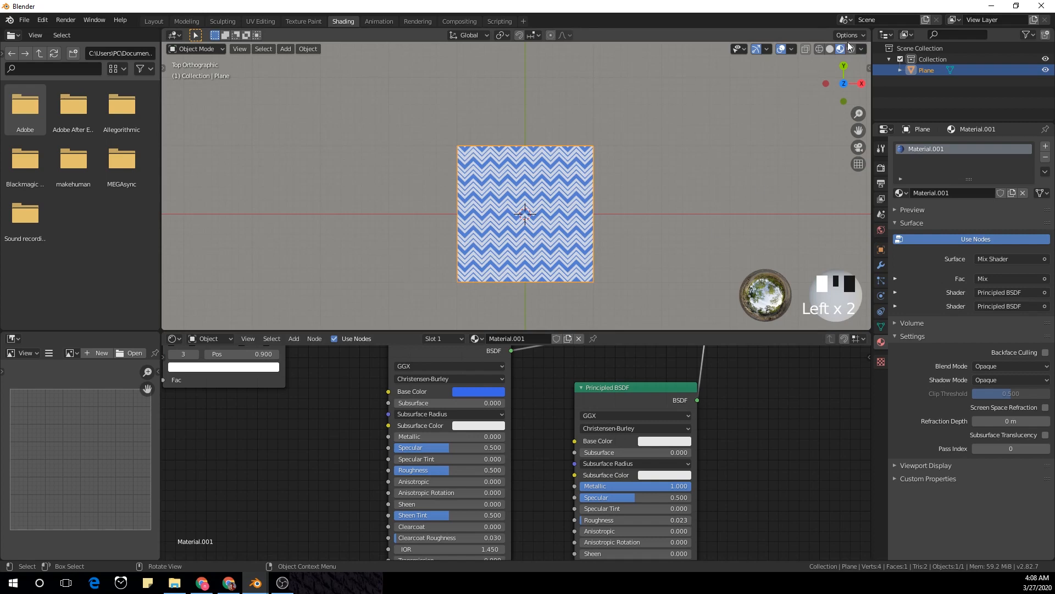
{"action": "scroll", "scroll_direction": "up", "scroll_amount": 3}
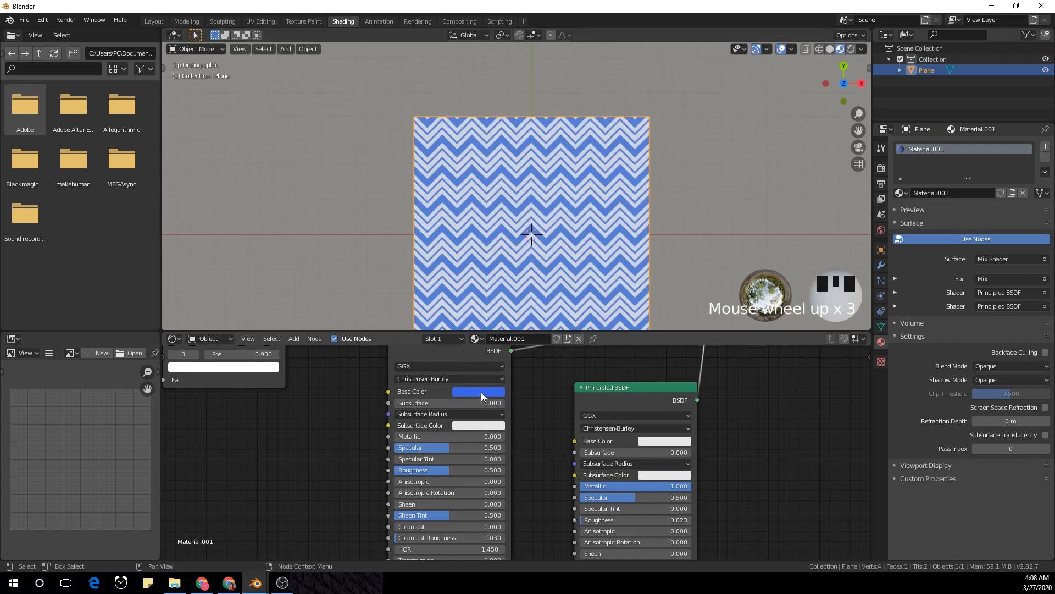
{"action": "left_click", "coordinate": [478, 392]}
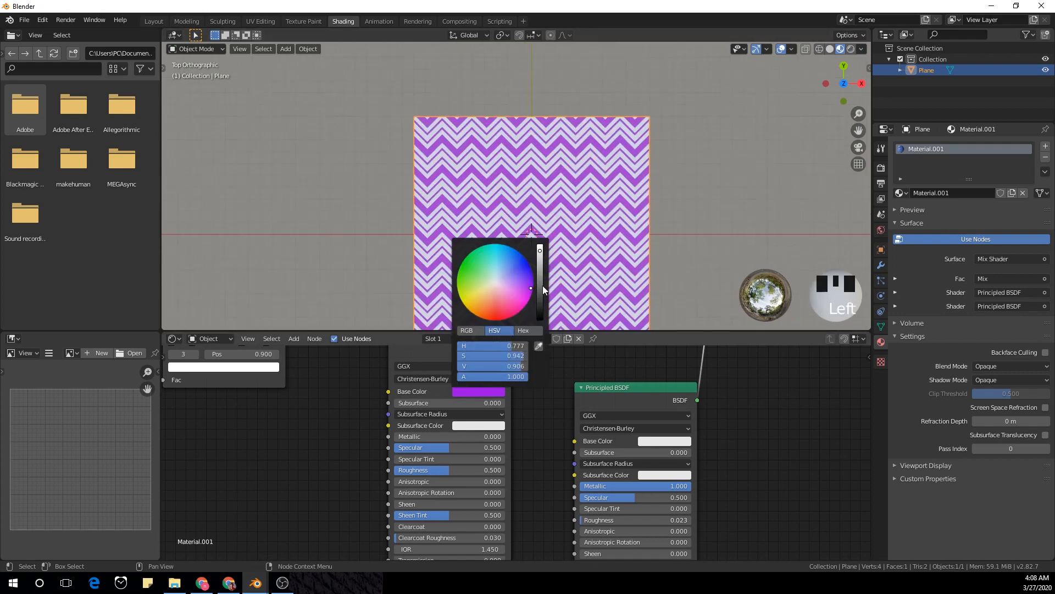
{"action": "left_click", "coordinate": [515, 468]}
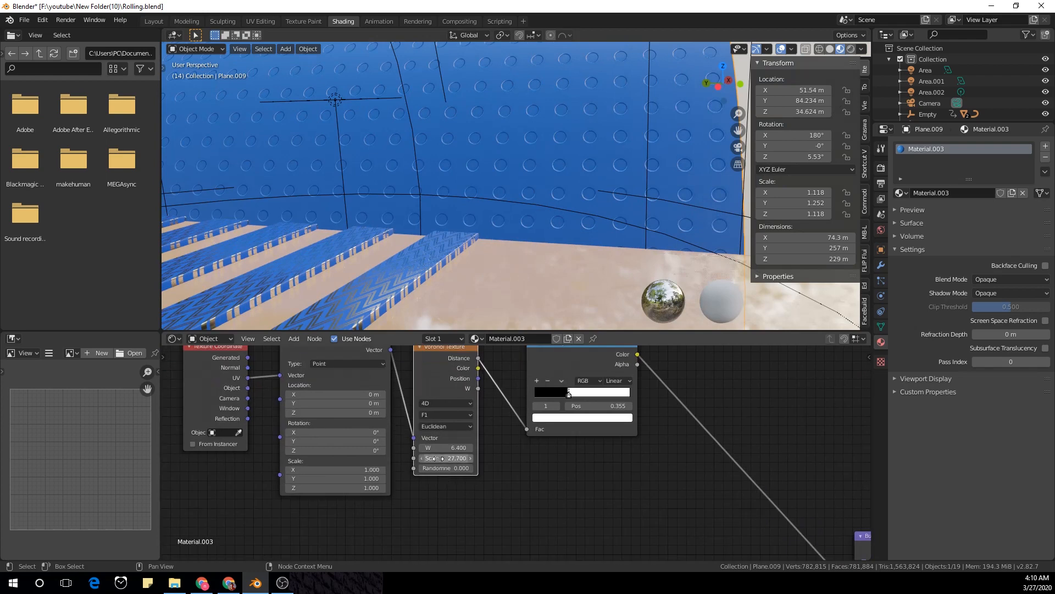
{"action": "mouse_move", "coordinate": [430, 457]}
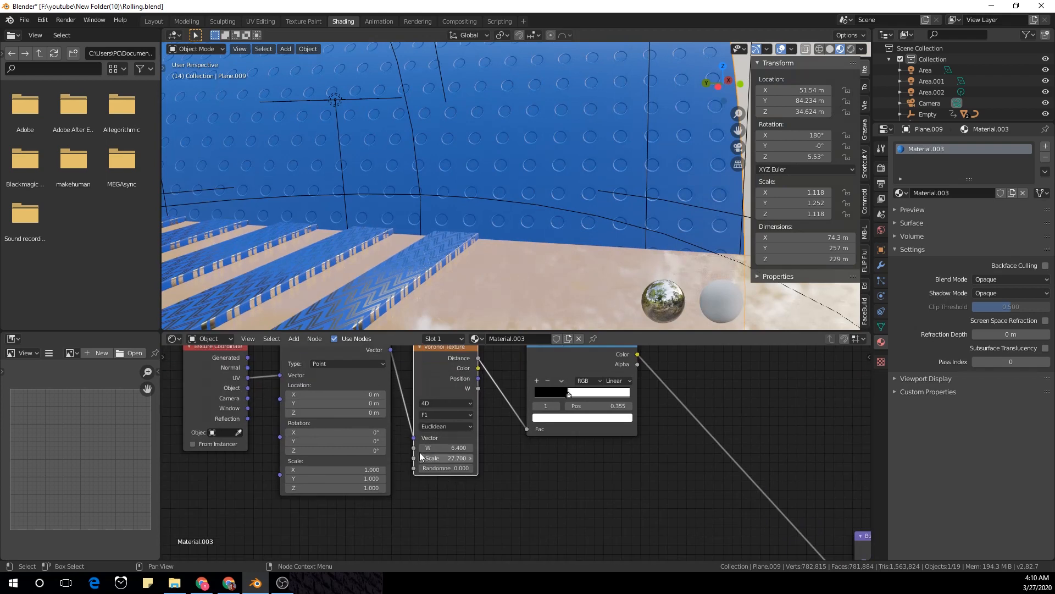
Change the Voronoi Texture node's dimensions option in the Rolling project.
{"action": "left_click", "coordinate": [444, 402]}
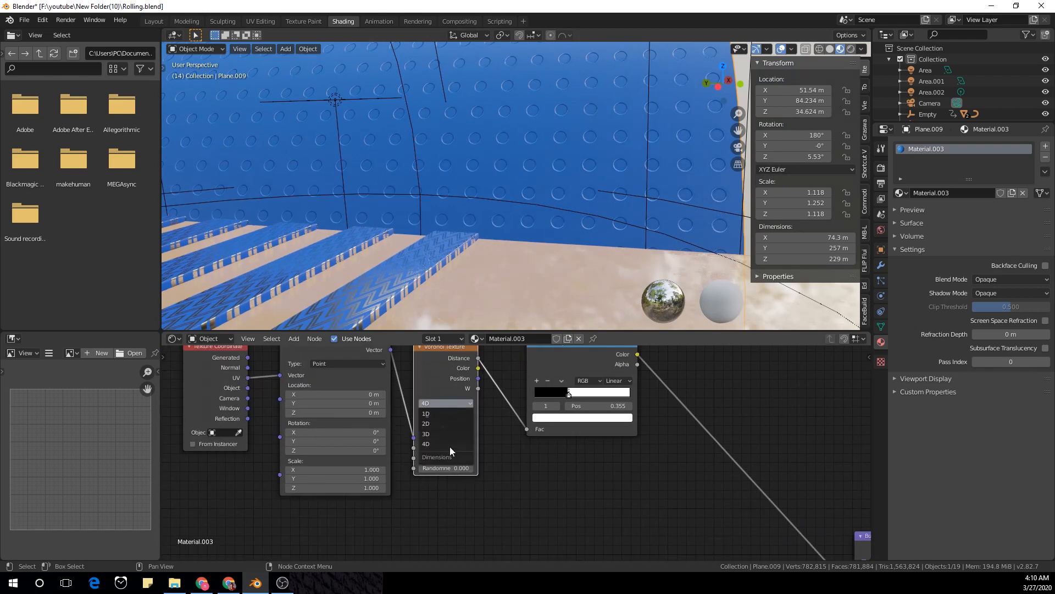
{"action": "left_click", "coordinate": [426, 443]}
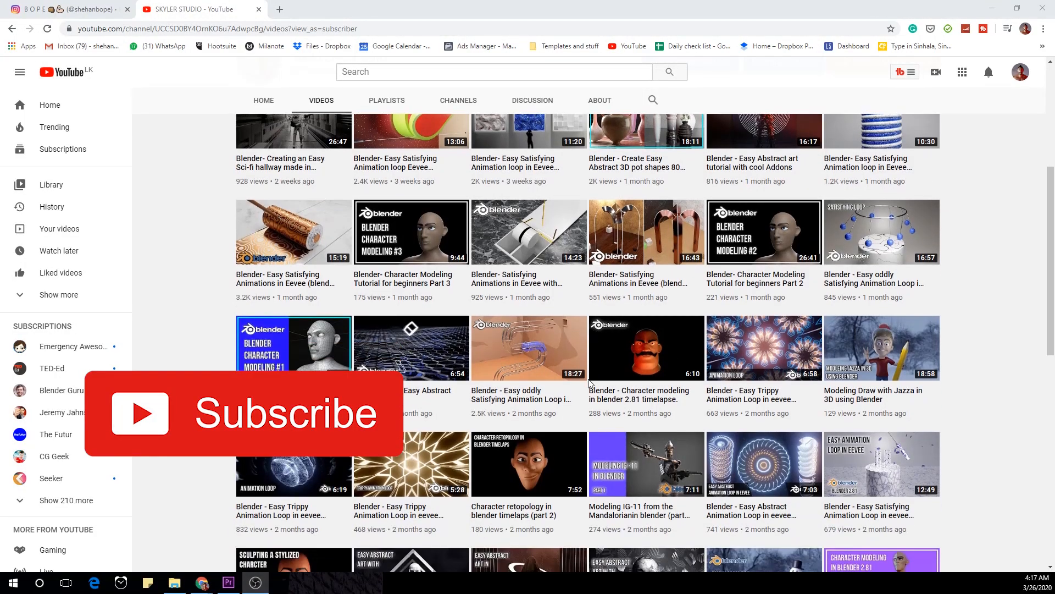
Scroll the SKYLER STUDIO channel's Videos page back up to its banner.
{"action": "scroll", "scroll_direction": "down", "scroll_amount": 3}
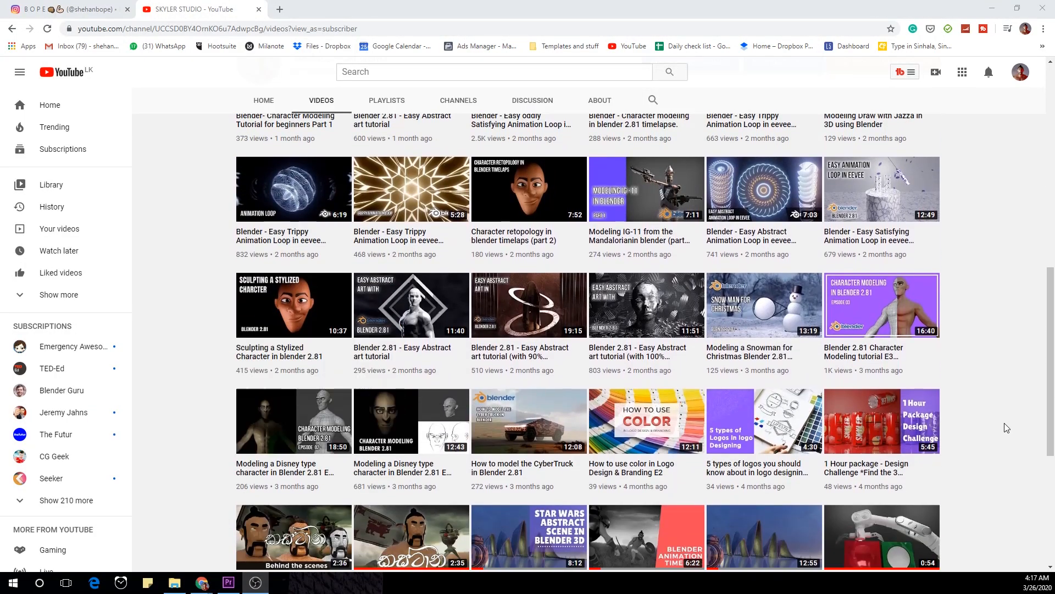
{"action": "scroll", "scroll_direction": "up", "scroll_amount": 3}
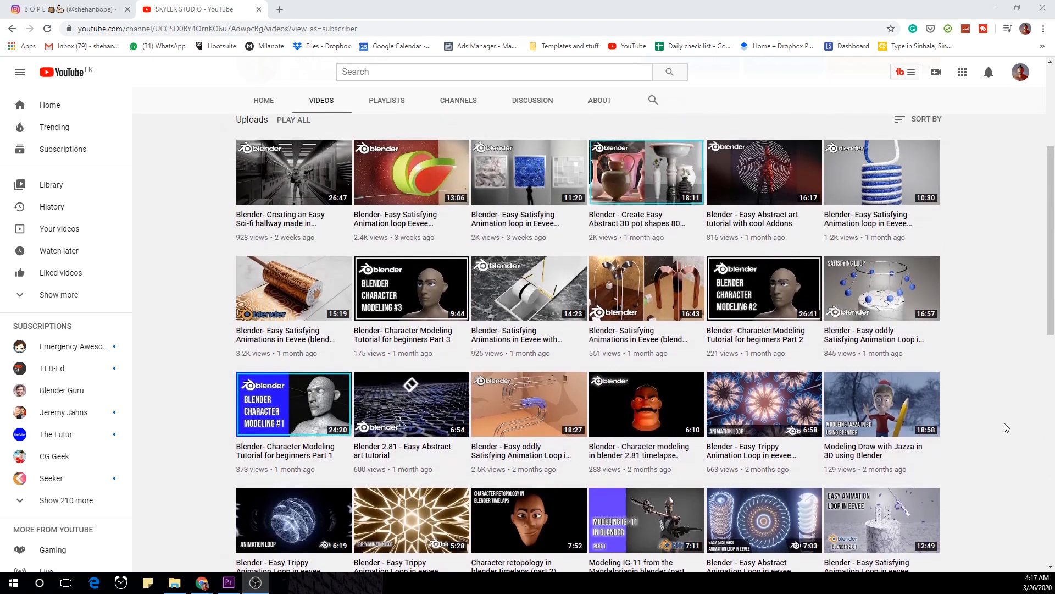
{"action": "scroll", "scroll_direction": "up", "scroll_amount": 3}
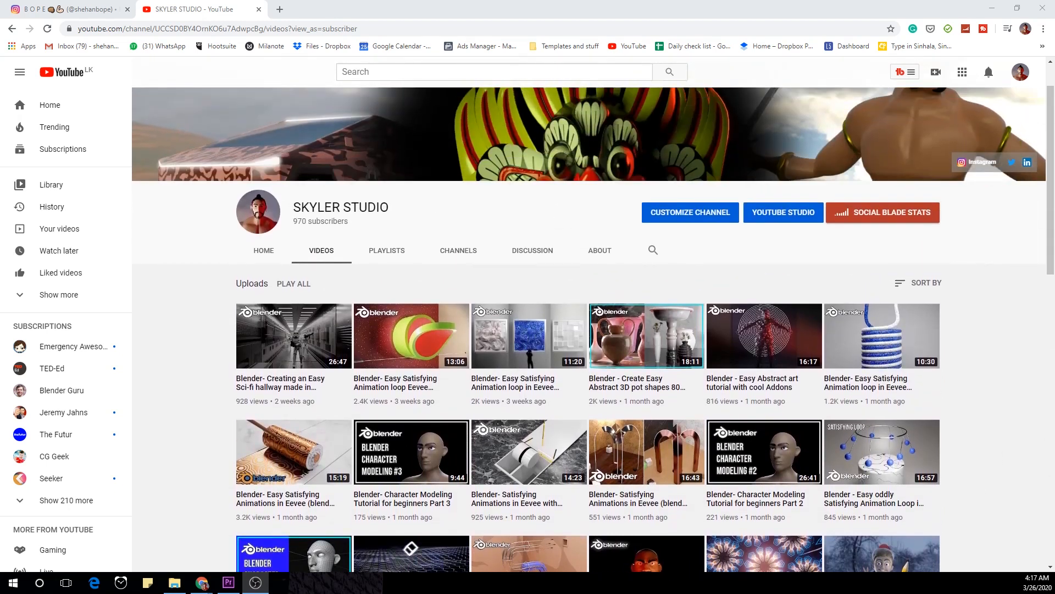